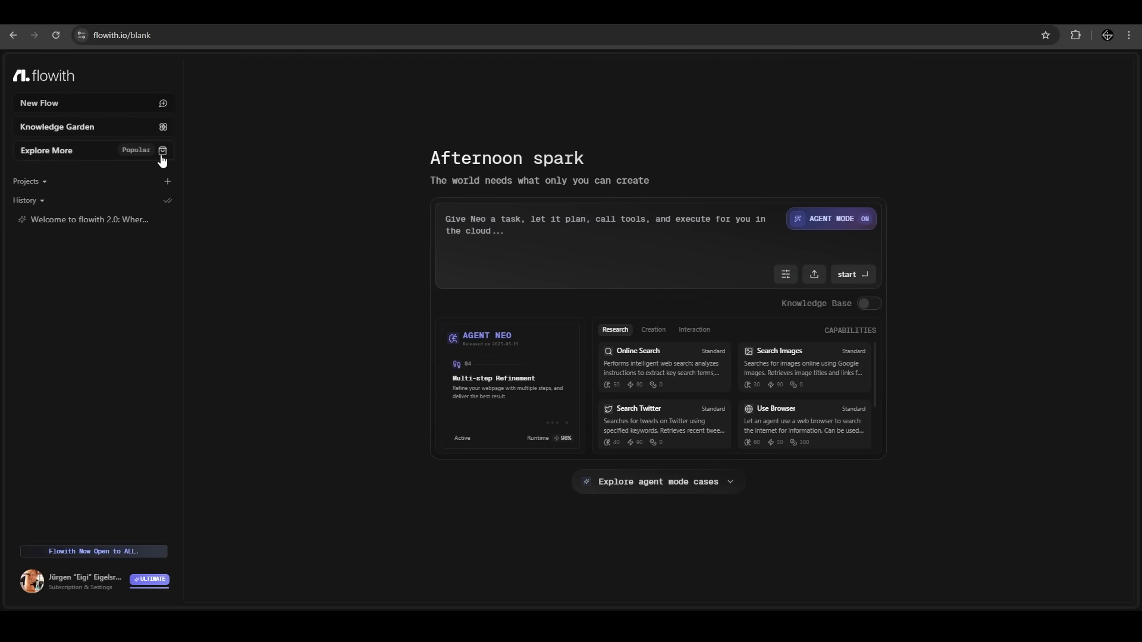
{"action": "mouse_move", "coordinate": [88, 244]}
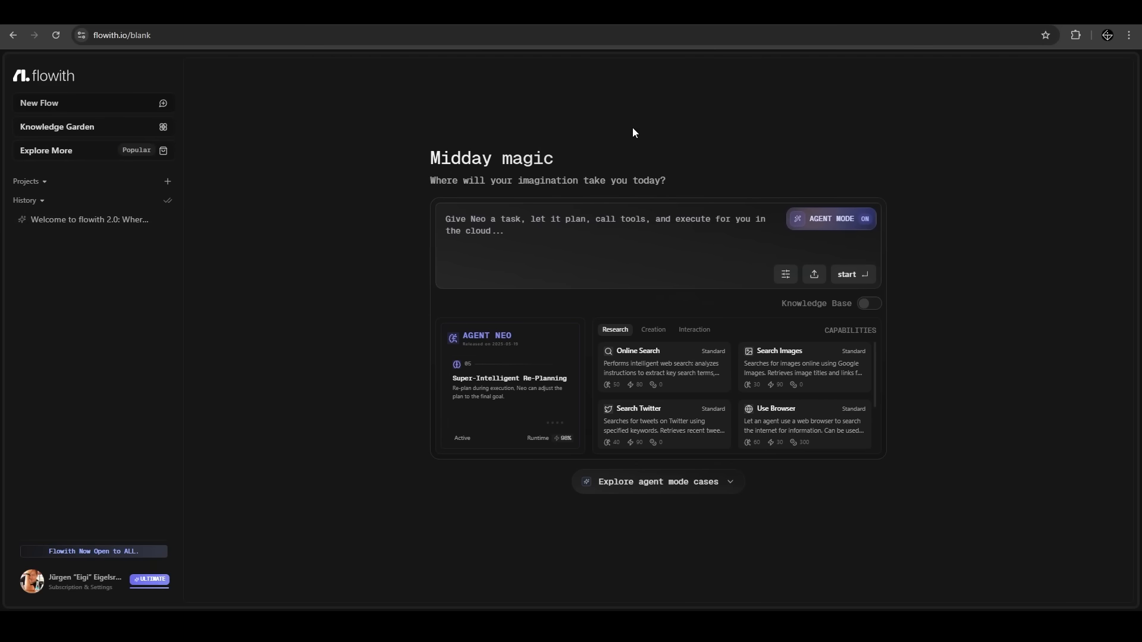
{"action": "mouse_move", "coordinate": [597, 146]}
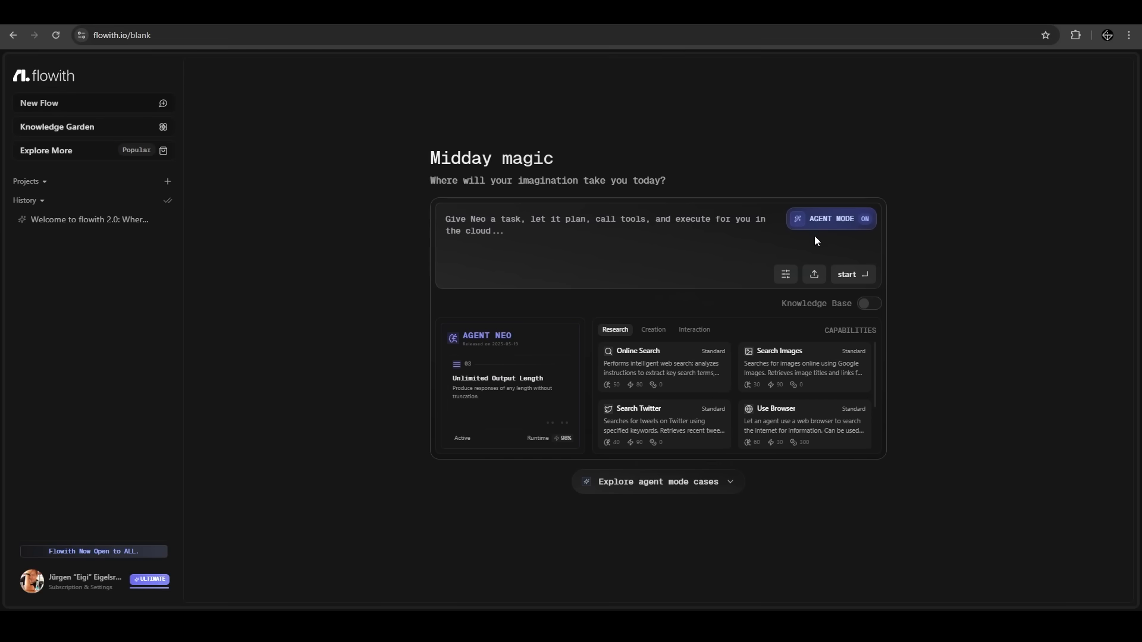
Turn off agent mode and type 'tell me something about nasa'
{"action": "left_click", "coordinate": [831, 219]}
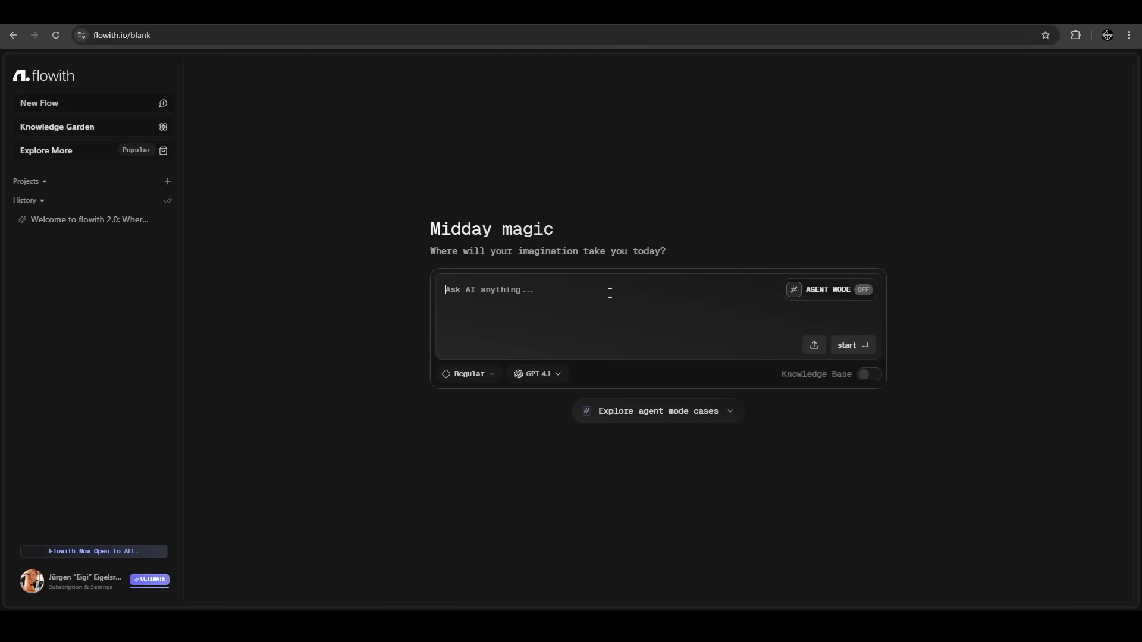
{"action": "type", "text": "tell me some"}
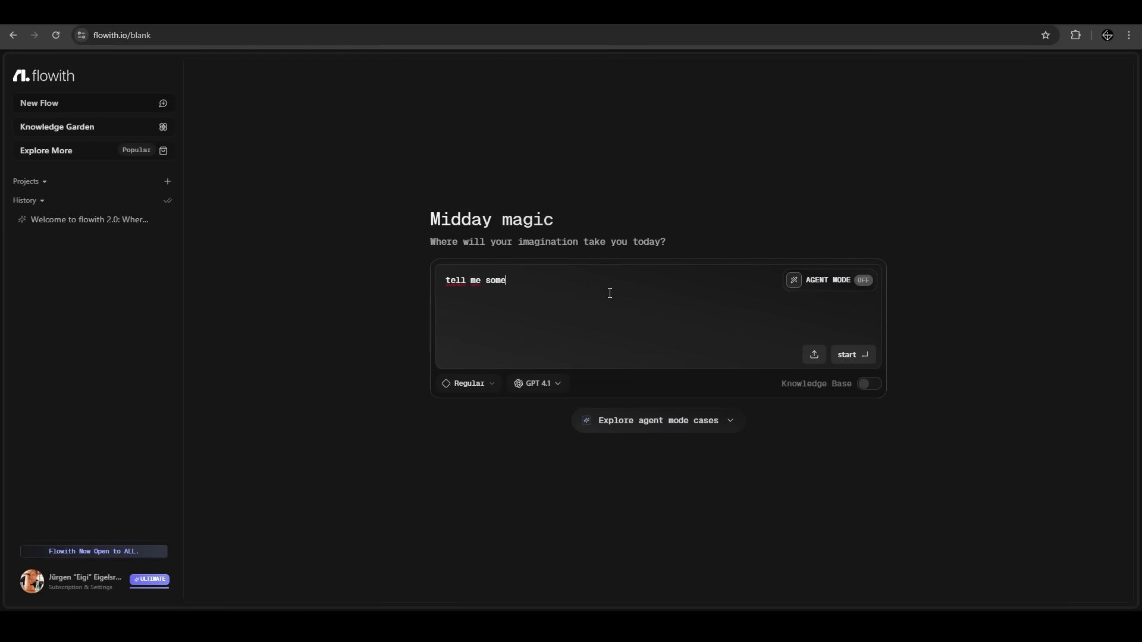
{"action": "type", "text": "thing about nasa"}
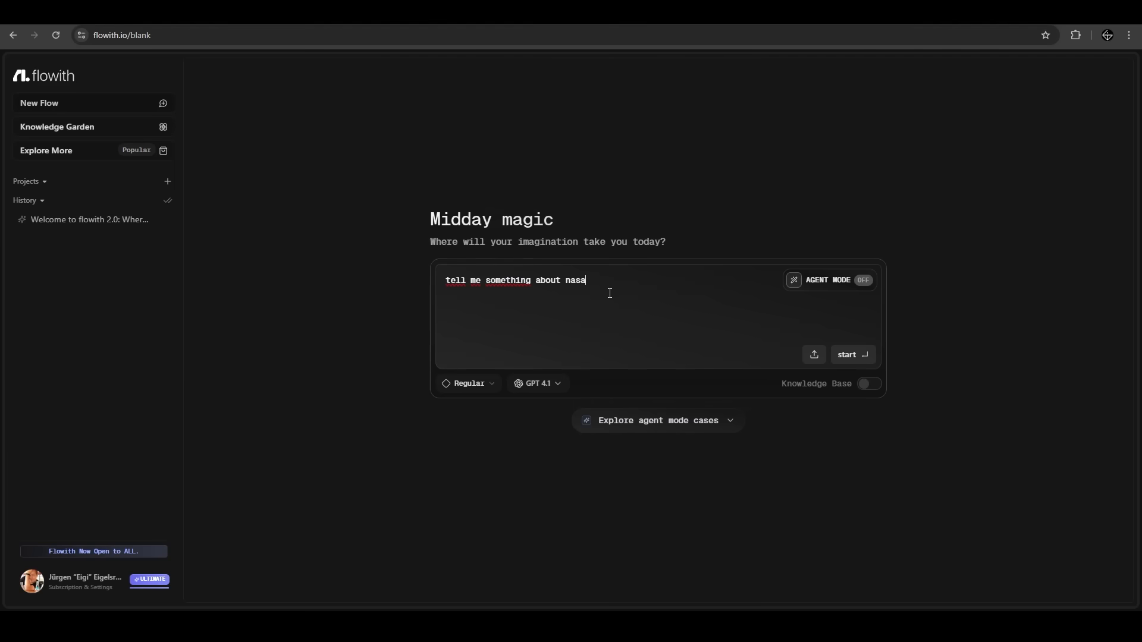
Keep GPT 4.1 as the model and show the chat mode options, leaving Regular selected
{"action": "left_click", "coordinate": [537, 383]}
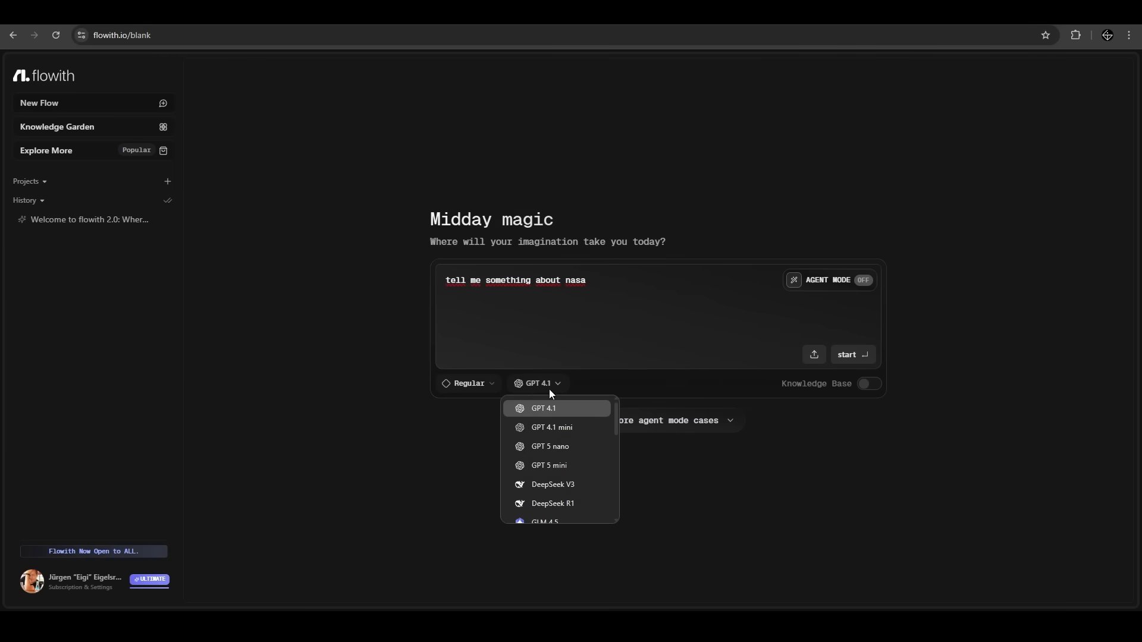
{"action": "mouse_move", "coordinate": [550, 453]}
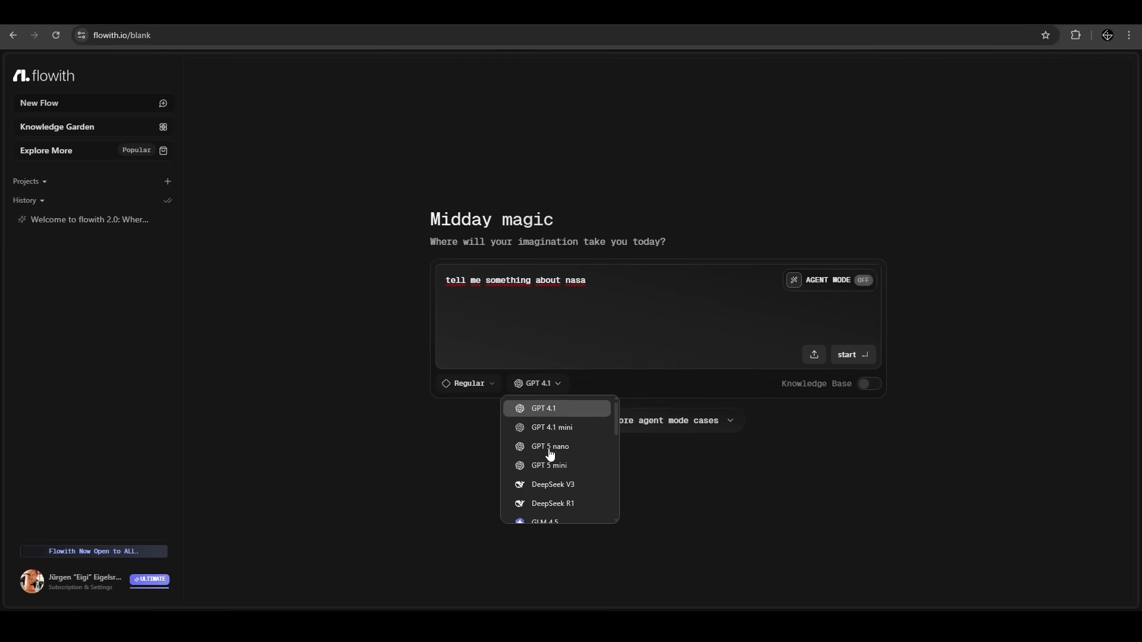
{"action": "left_click", "coordinate": [468, 383]}
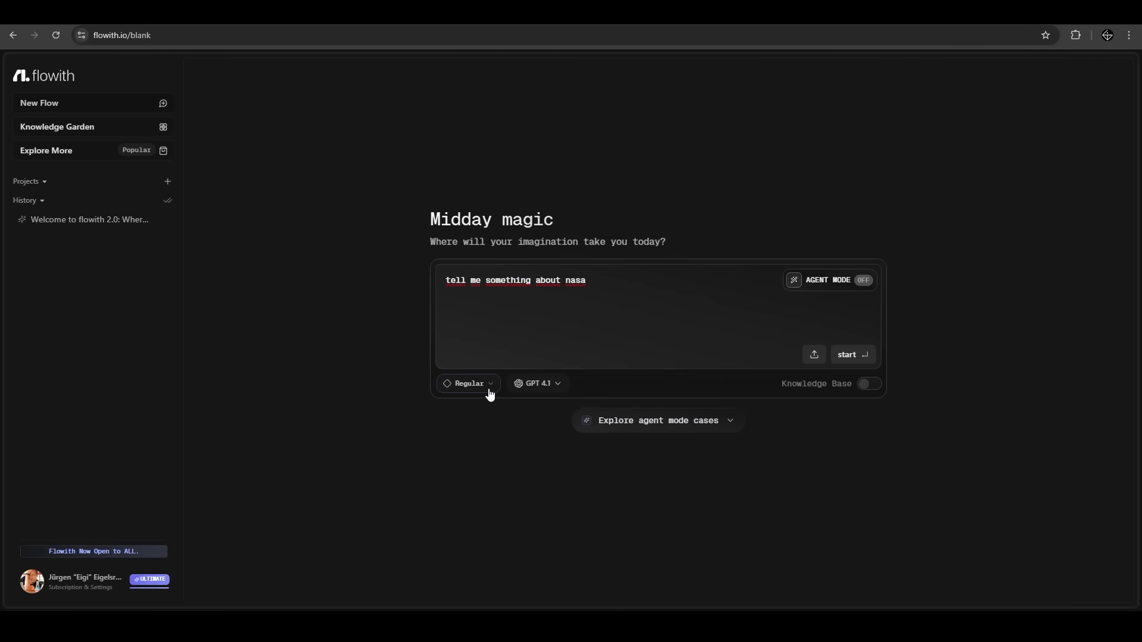
{"action": "left_click", "coordinate": [469, 384]}
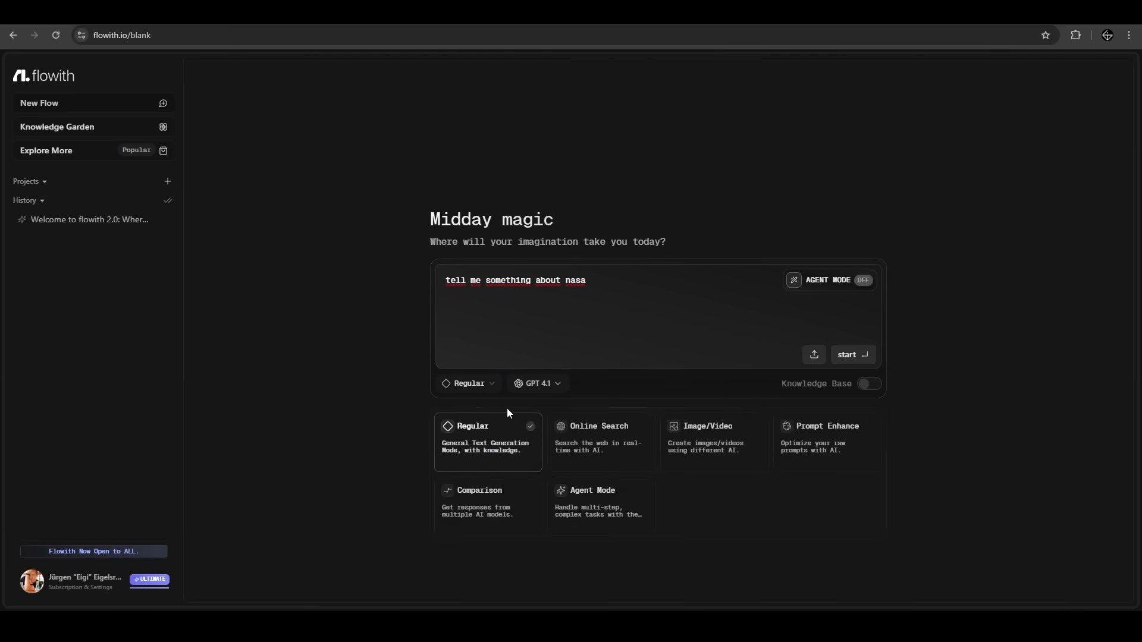
{"action": "mouse_move", "coordinate": [496, 432]}
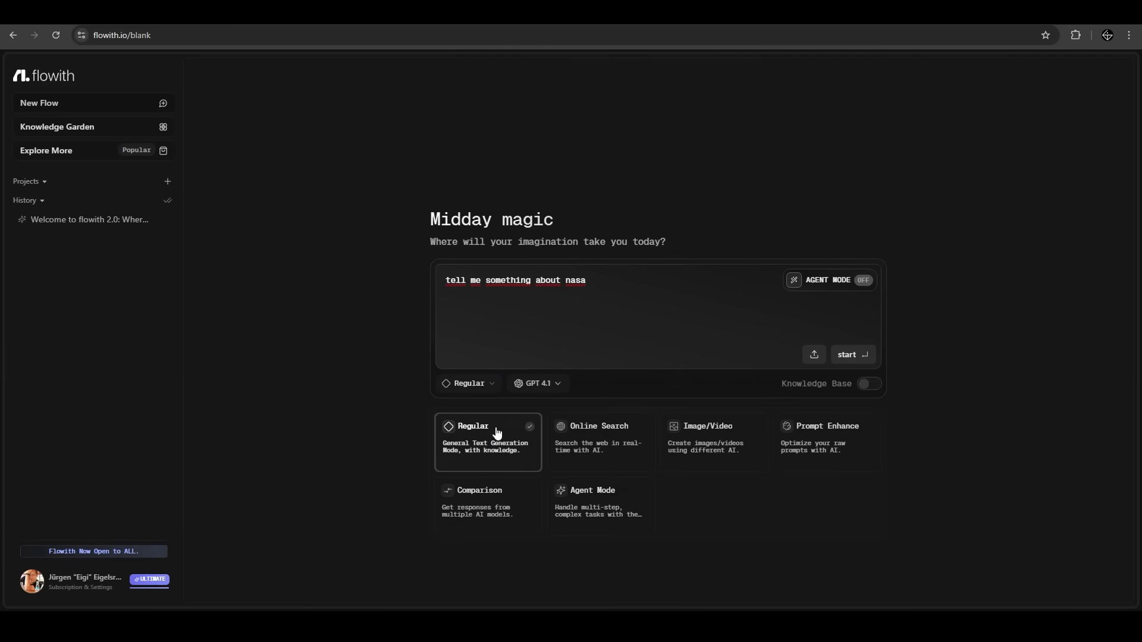
{"action": "mouse_move", "coordinate": [614, 433]}
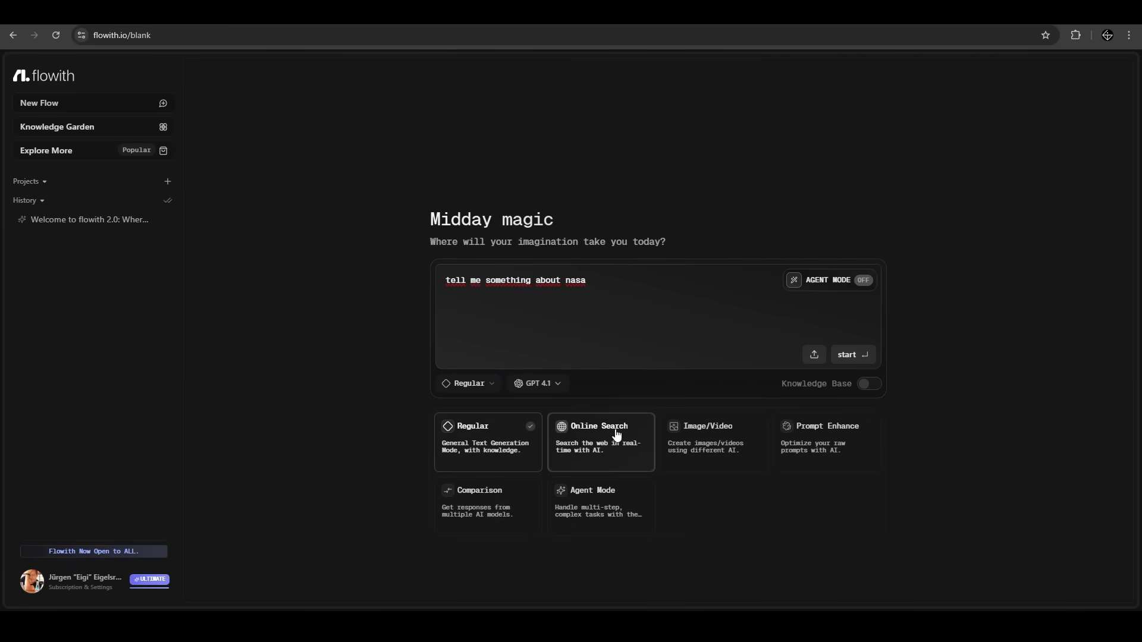
{"action": "mouse_move", "coordinate": [732, 437]}
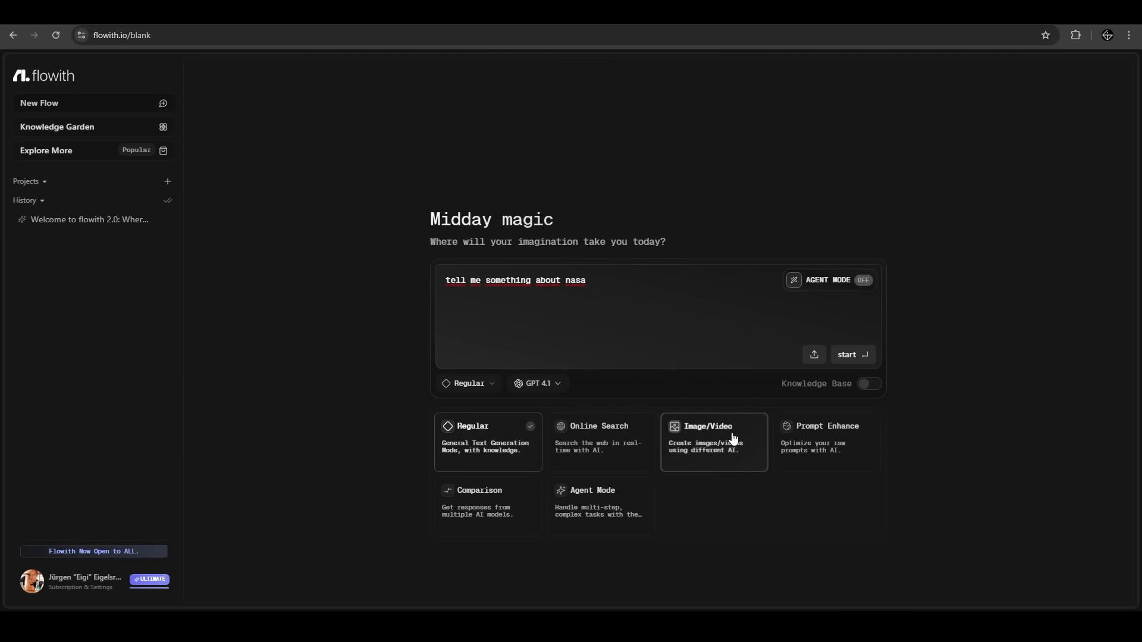
{"action": "mouse_move", "coordinate": [827, 445]}
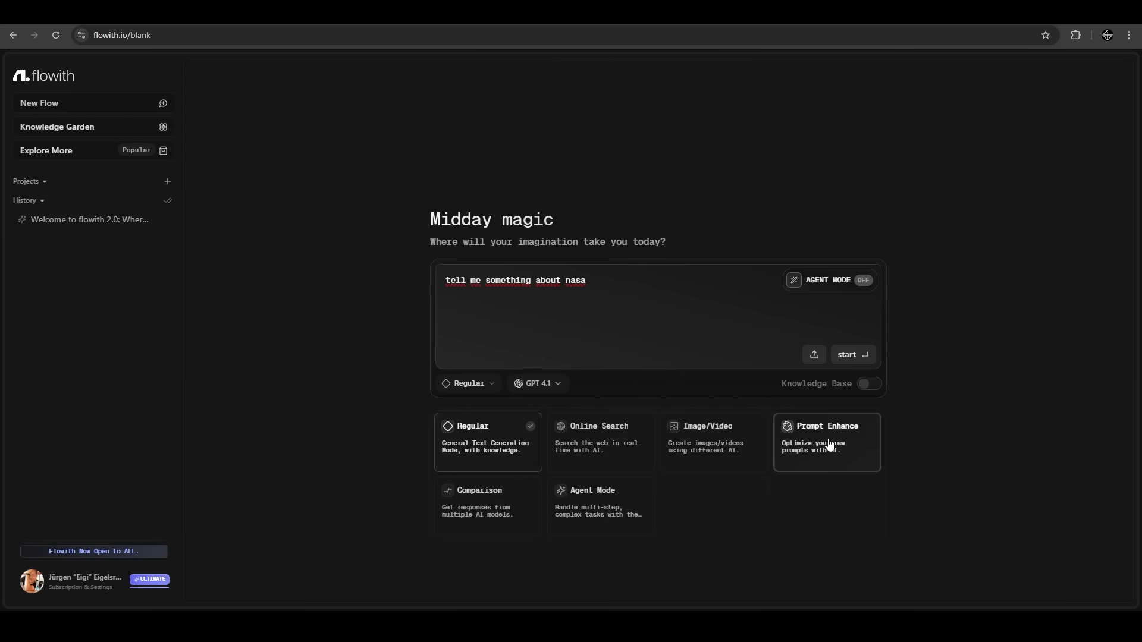
{"action": "mouse_move", "coordinate": [637, 386]}
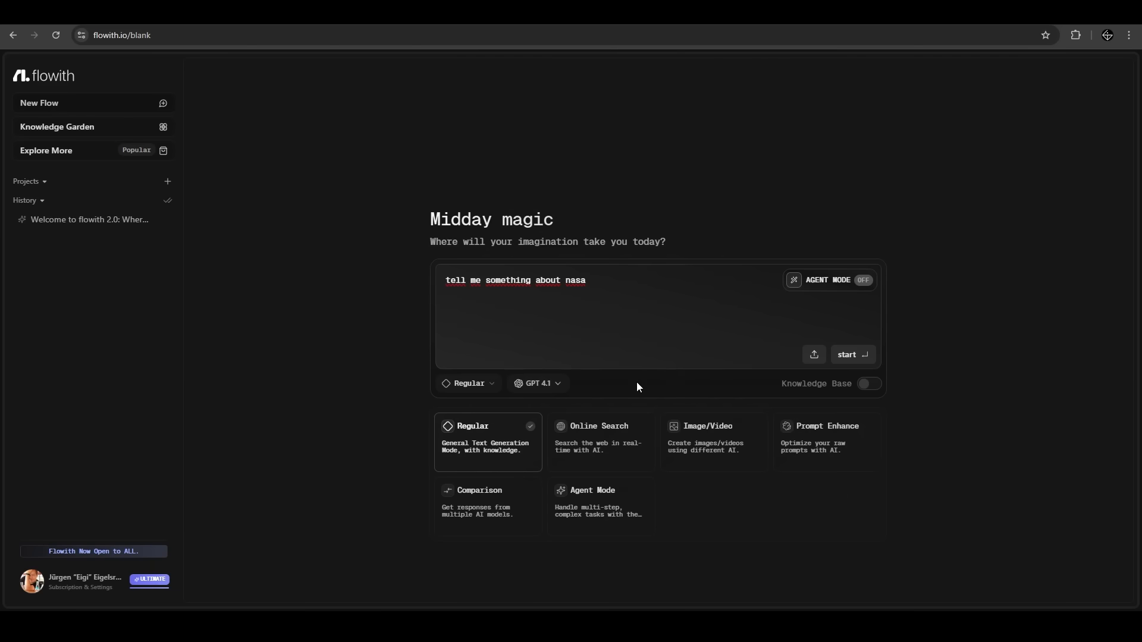
{"action": "mouse_move", "coordinate": [619, 384]}
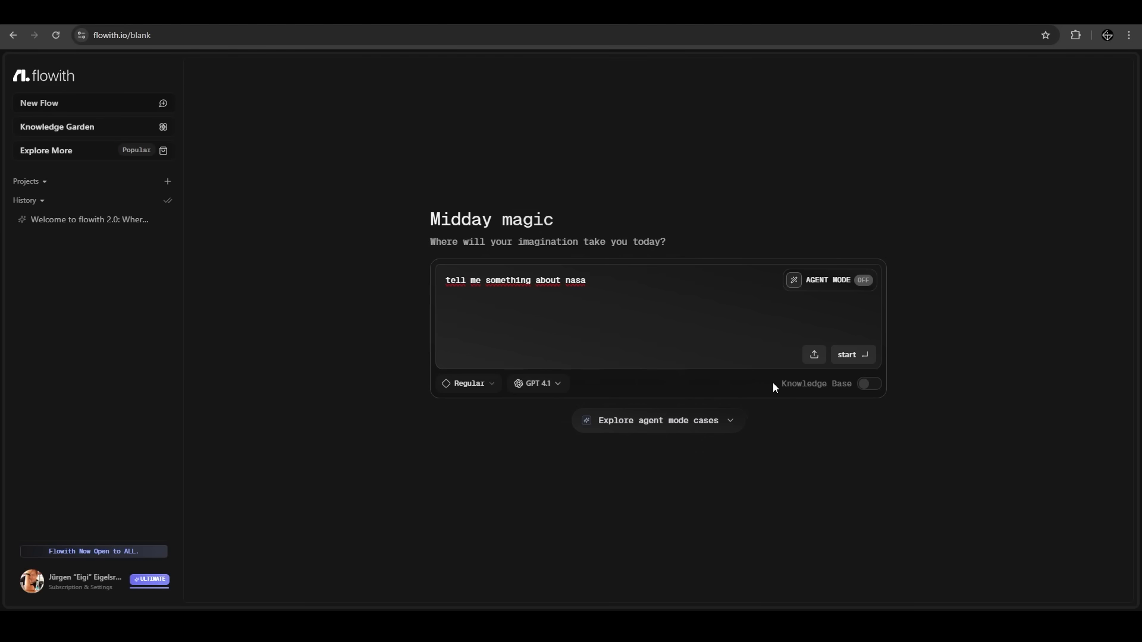
{"action": "mouse_move", "coordinate": [752, 387]}
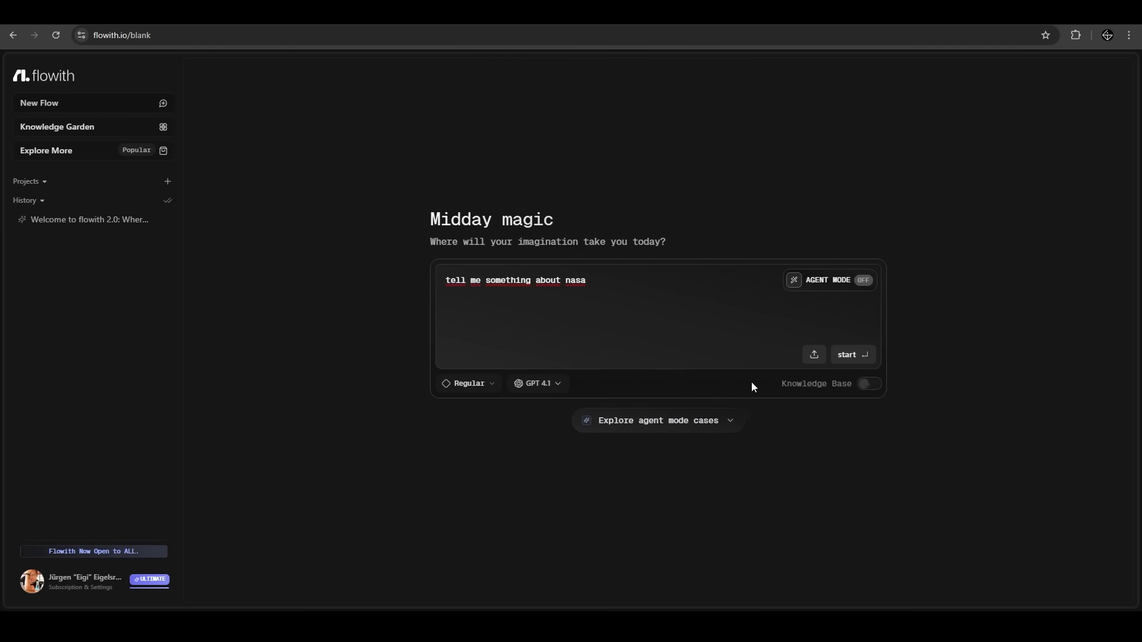
{"action": "mouse_move", "coordinate": [772, 386]}
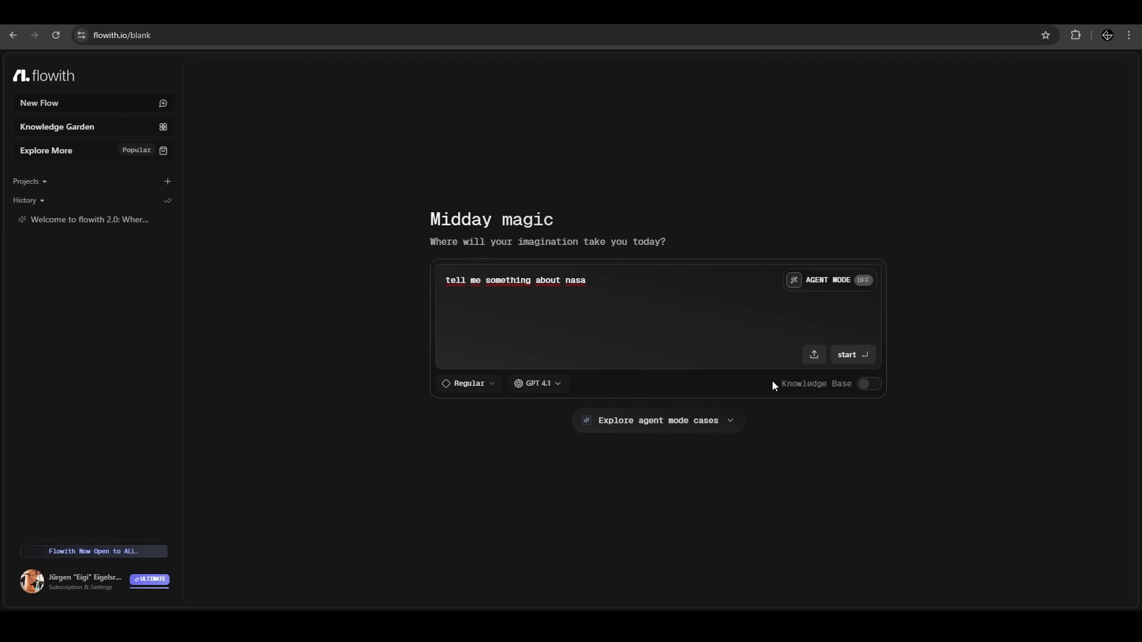
{"action": "mouse_move", "coordinate": [772, 386]}
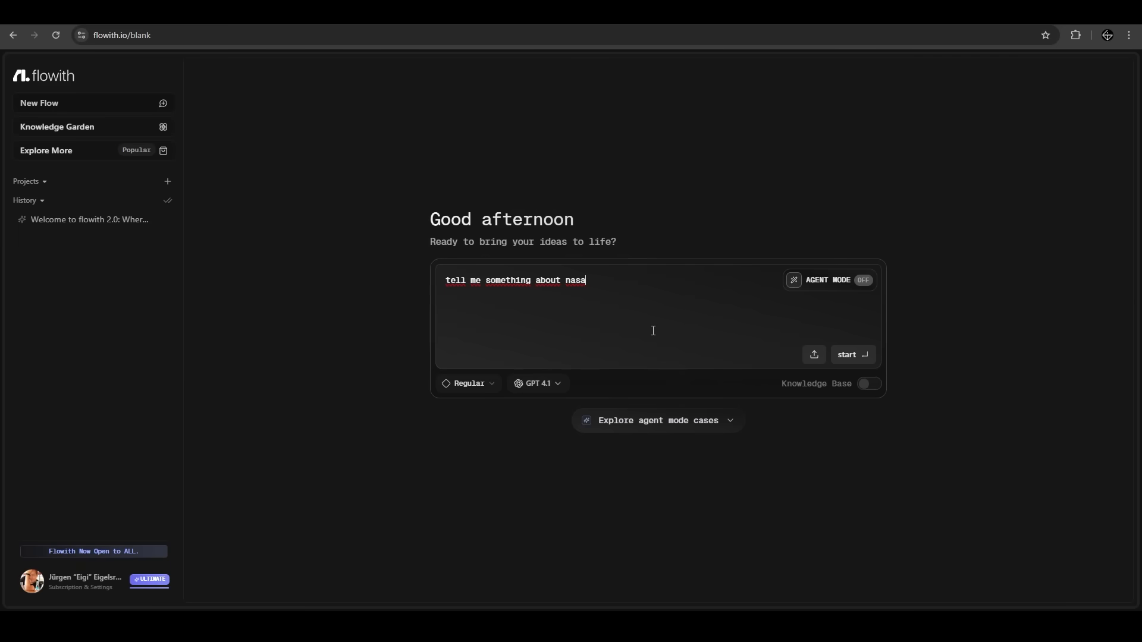
Submit the NASA question so GPT 4.1 answers in a new flow
{"action": "left_click", "coordinate": [850, 354]}
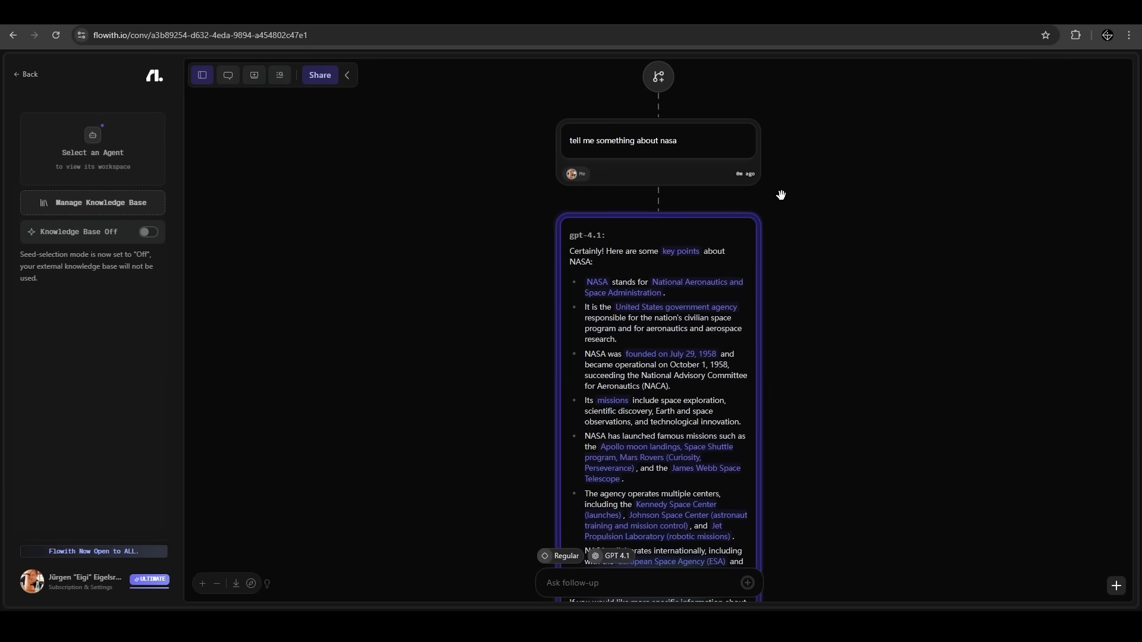
{"action": "mouse_move", "coordinate": [788, 255]}
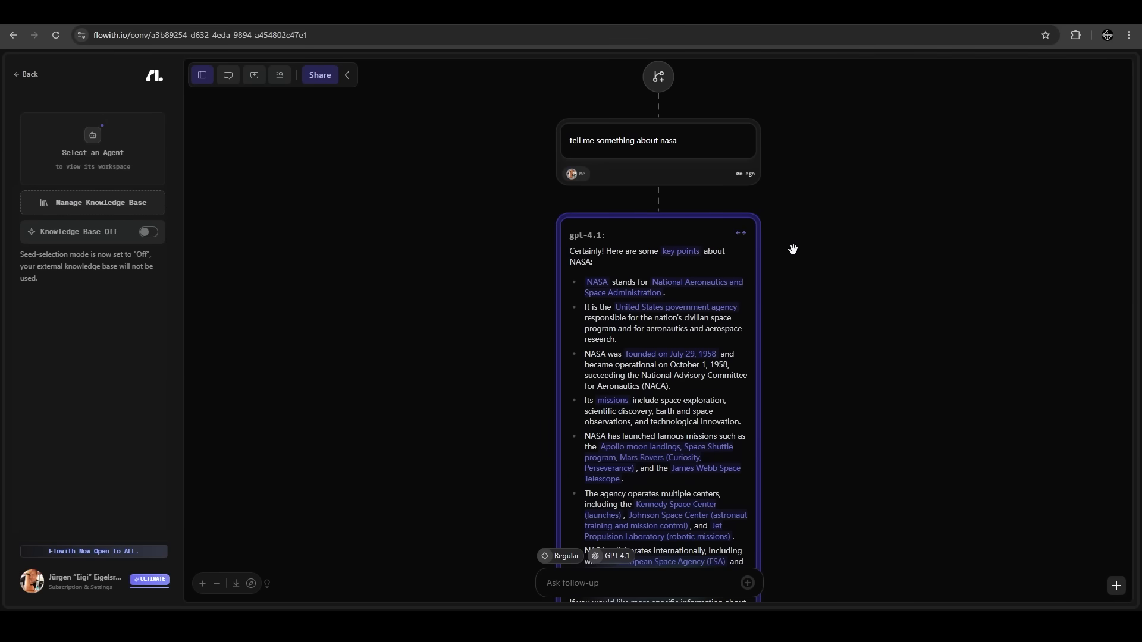
{"action": "mouse_move", "coordinate": [776, 299]}
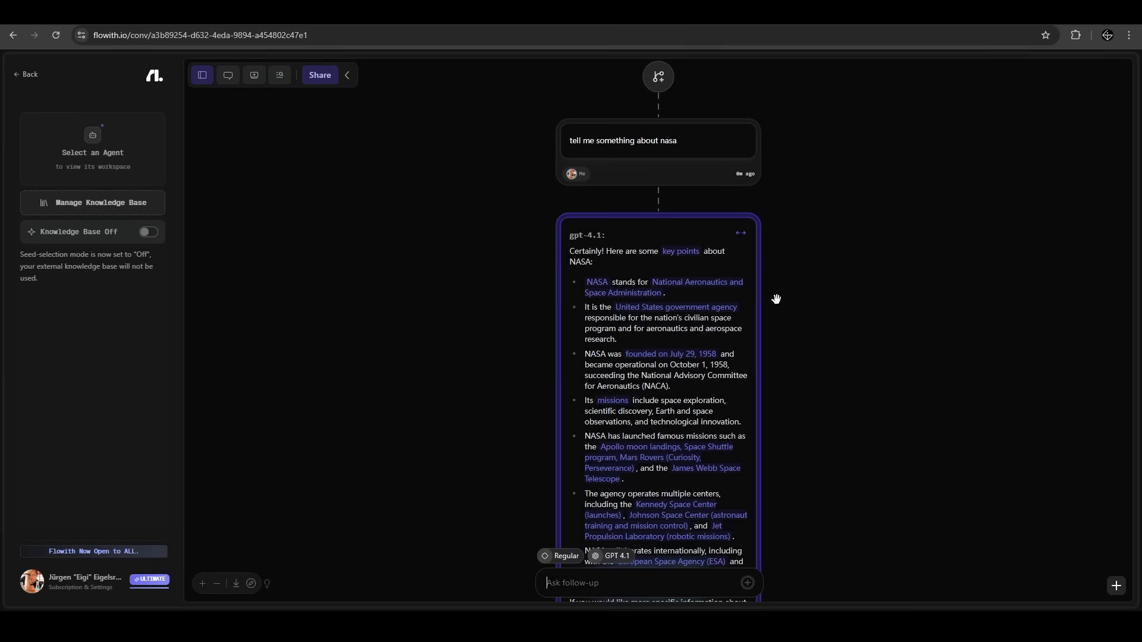
{"action": "mouse_move", "coordinate": [771, 299]}
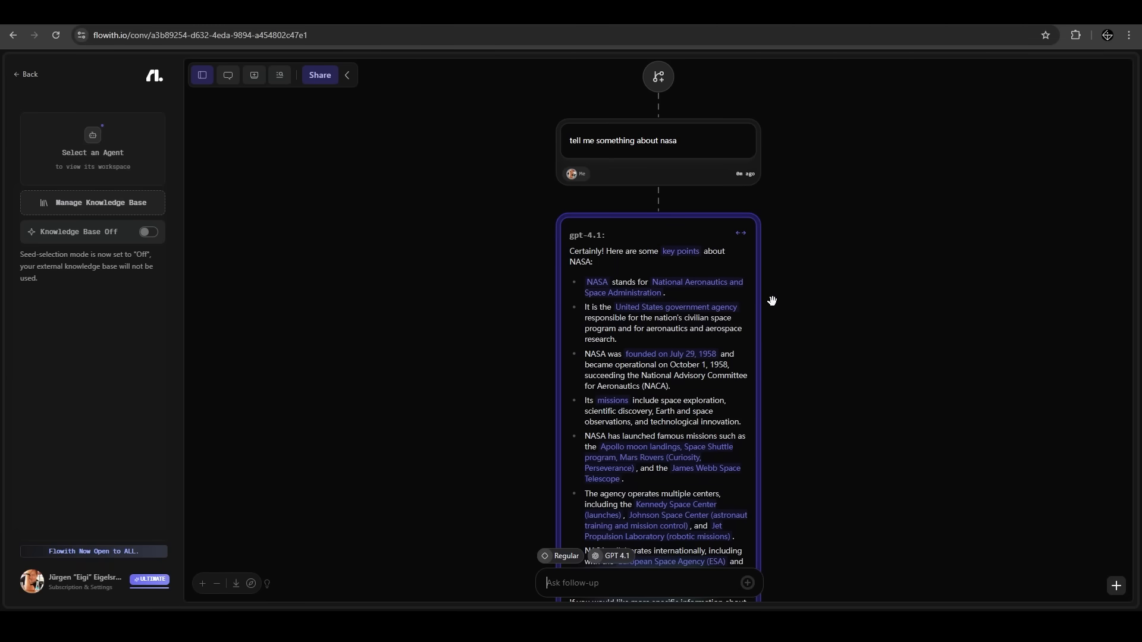
Return to the start page, choose Comparison mode, and select GPT 4.1 and GPT 5 nano
{"action": "left_click", "coordinate": [26, 75]}
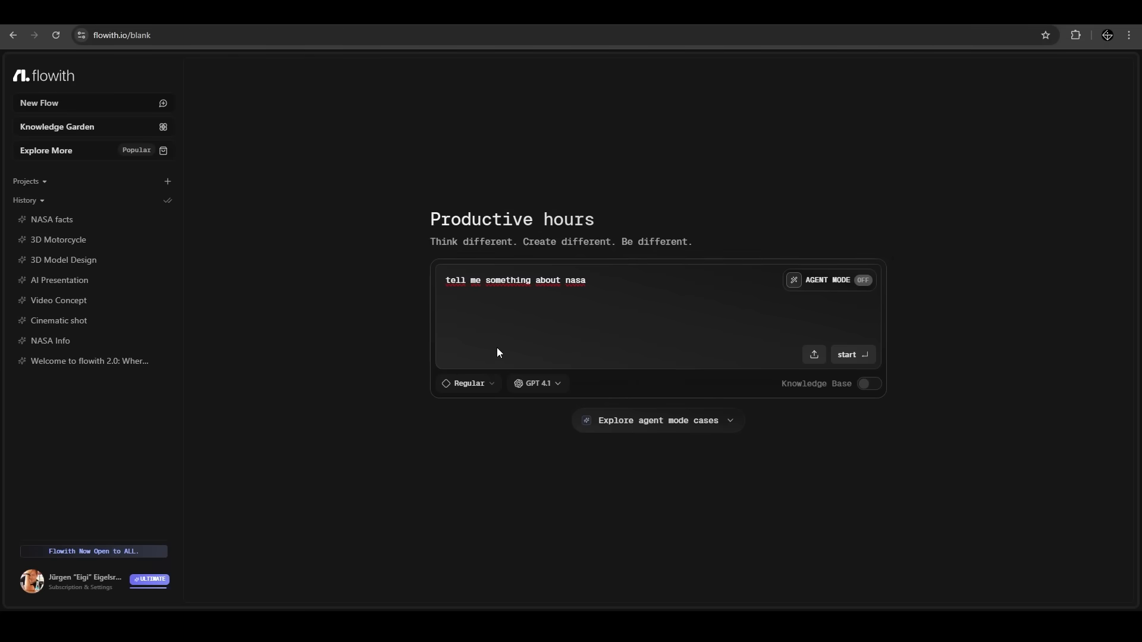
{"action": "left_click", "coordinate": [469, 383]}
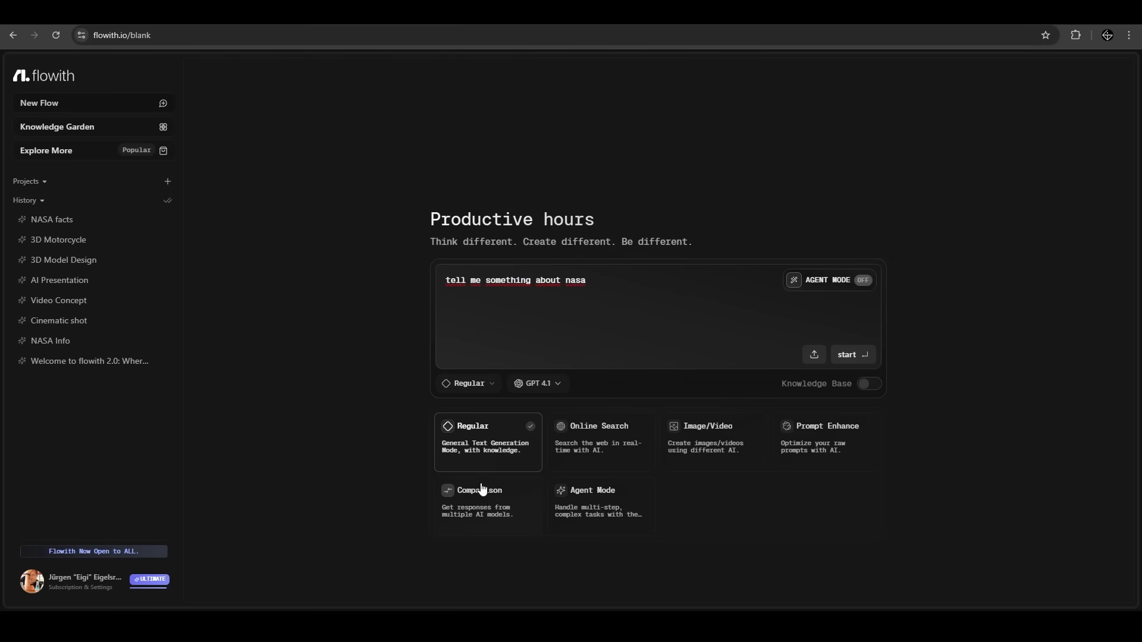
{"action": "left_click", "coordinate": [479, 493]}
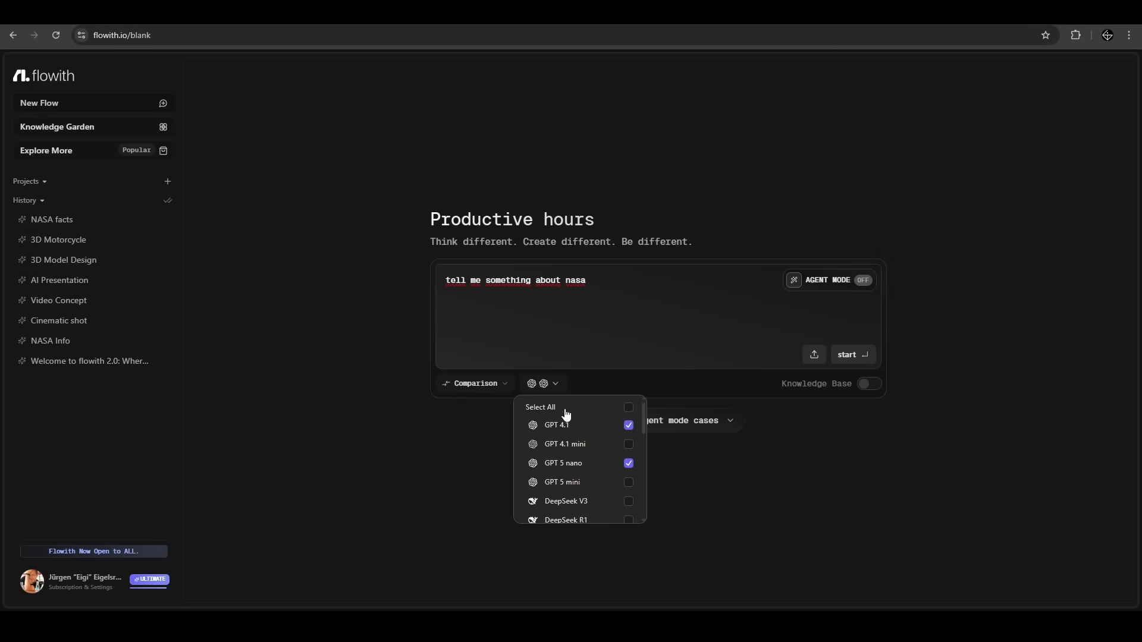
{"action": "mouse_move", "coordinate": [578, 429]}
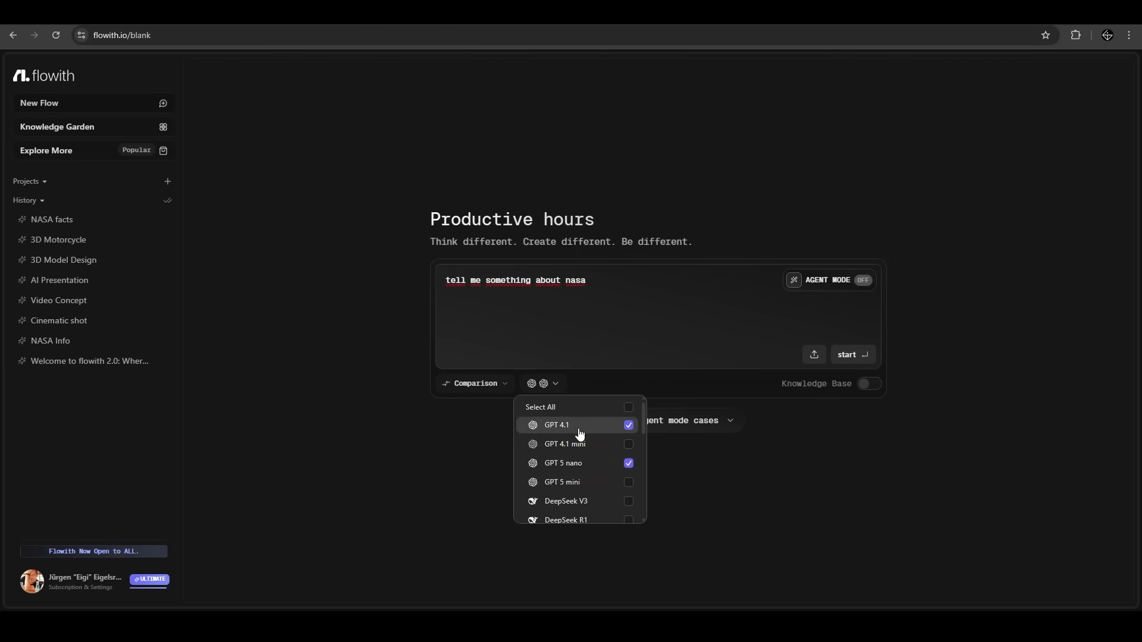
{"action": "mouse_move", "coordinate": [579, 468]}
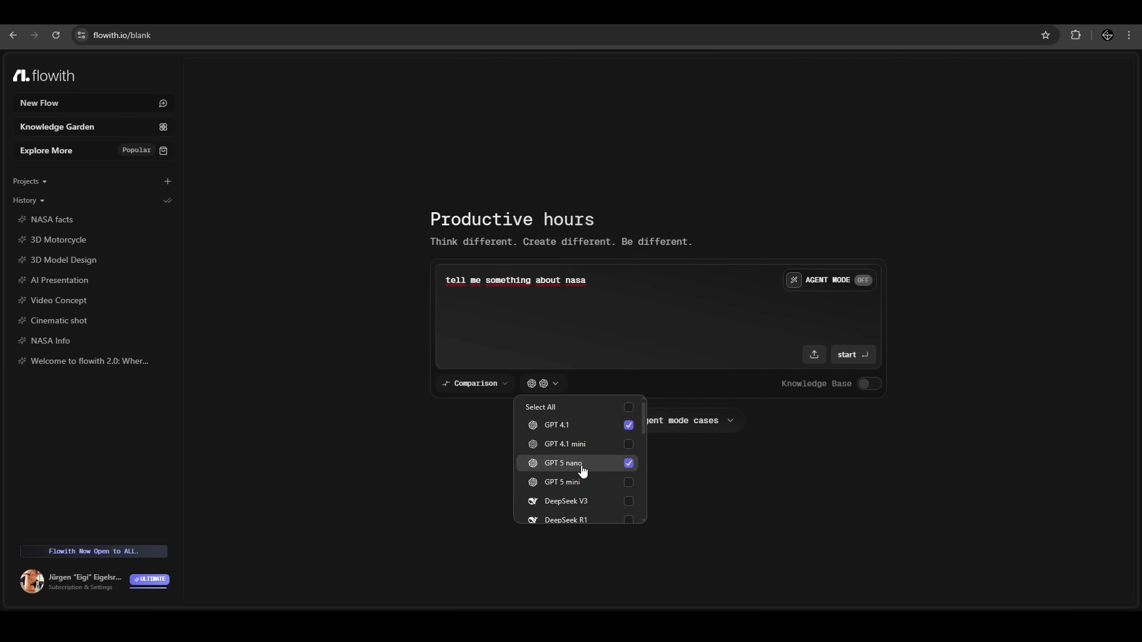
Run the NASA comparison and scroll through the GPT-4.1 and GPT-5 nano answer cards
{"action": "left_click", "coordinate": [851, 358]}
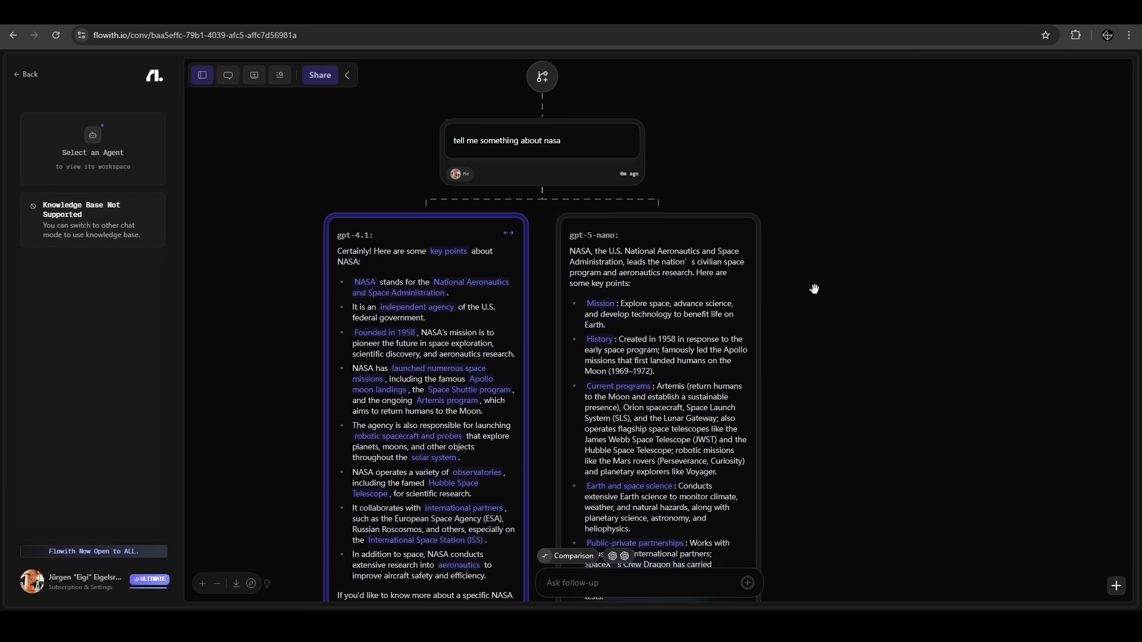
{"action": "mouse_move", "coordinate": [797, 304]}
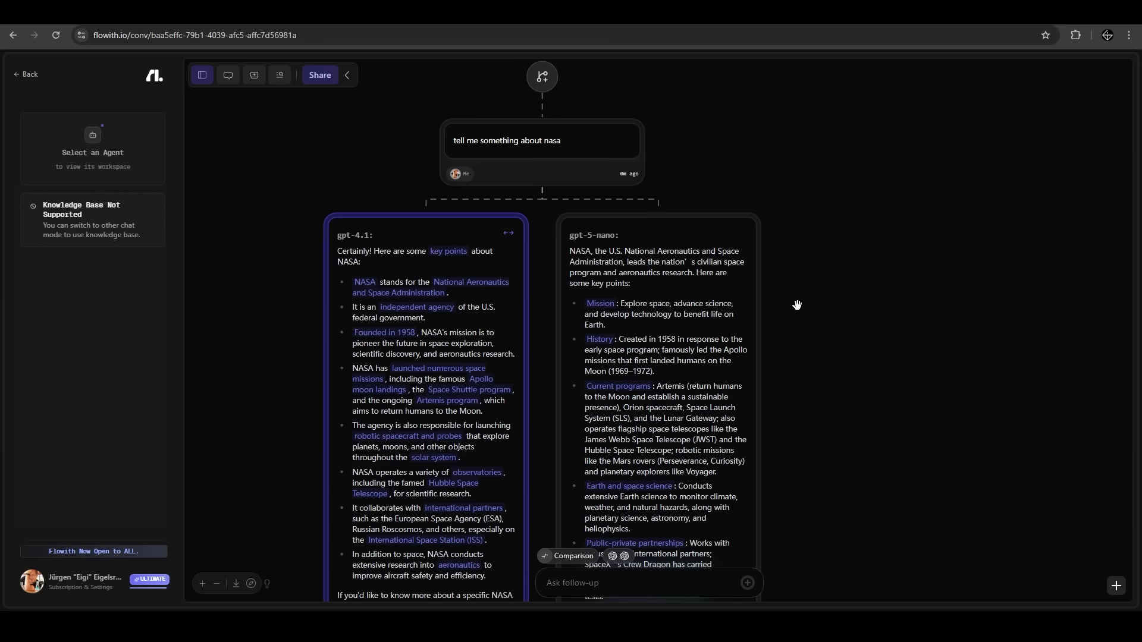
{"action": "scroll", "scroll_direction": "down", "scroll_amount": 3}
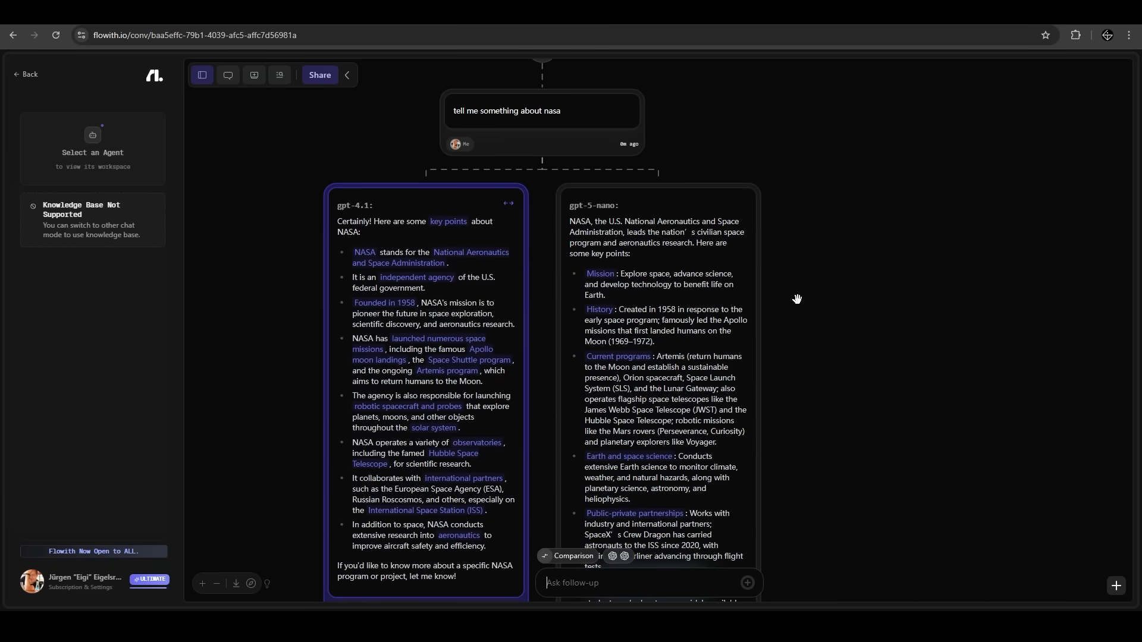
Start a new flow with a cinematic video prompt about an astronaut discovering an ancient alien structure
{"action": "left_click", "coordinate": [27, 74]}
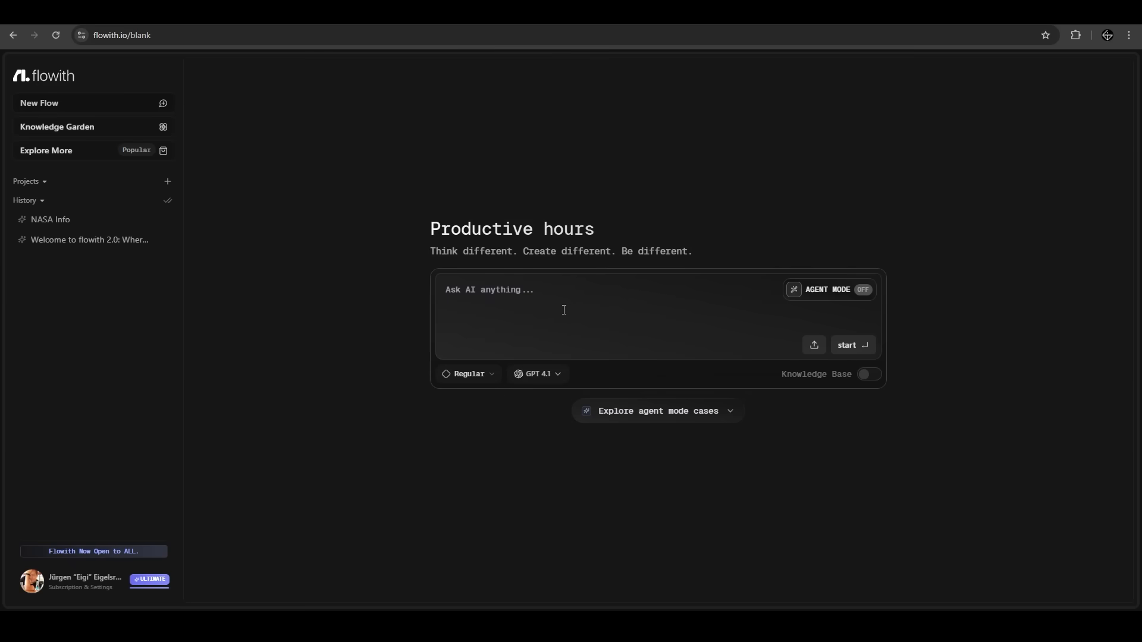
{"action": "type", "text": "Generate a cinematic video about 'an astronaut discovering an ancient alien structure on Mars' in a dark, atmospheric style with epic music and no voiceover, suitable for YouTube and short film festivals."}
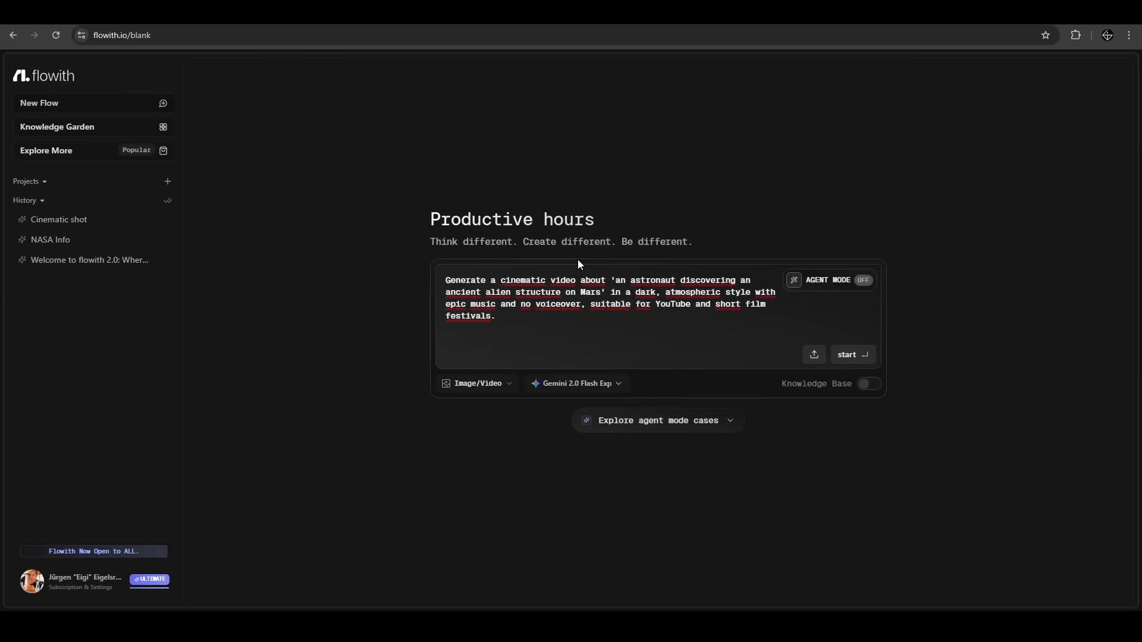
{"action": "mouse_move", "coordinate": [701, 251]}
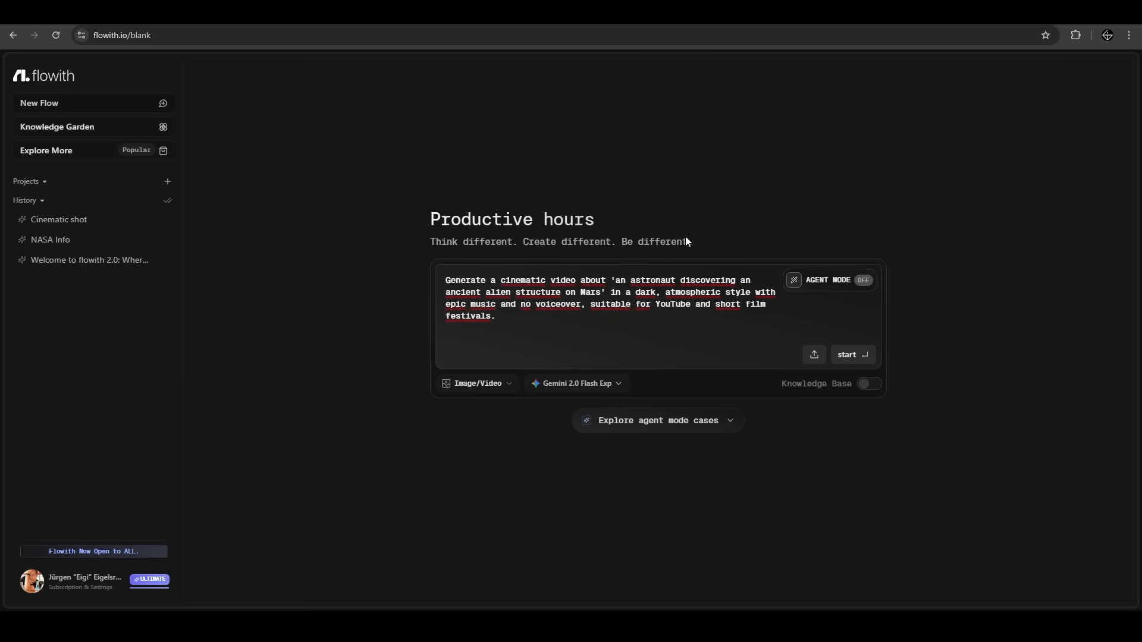
{"action": "mouse_move", "coordinate": [690, 242]}
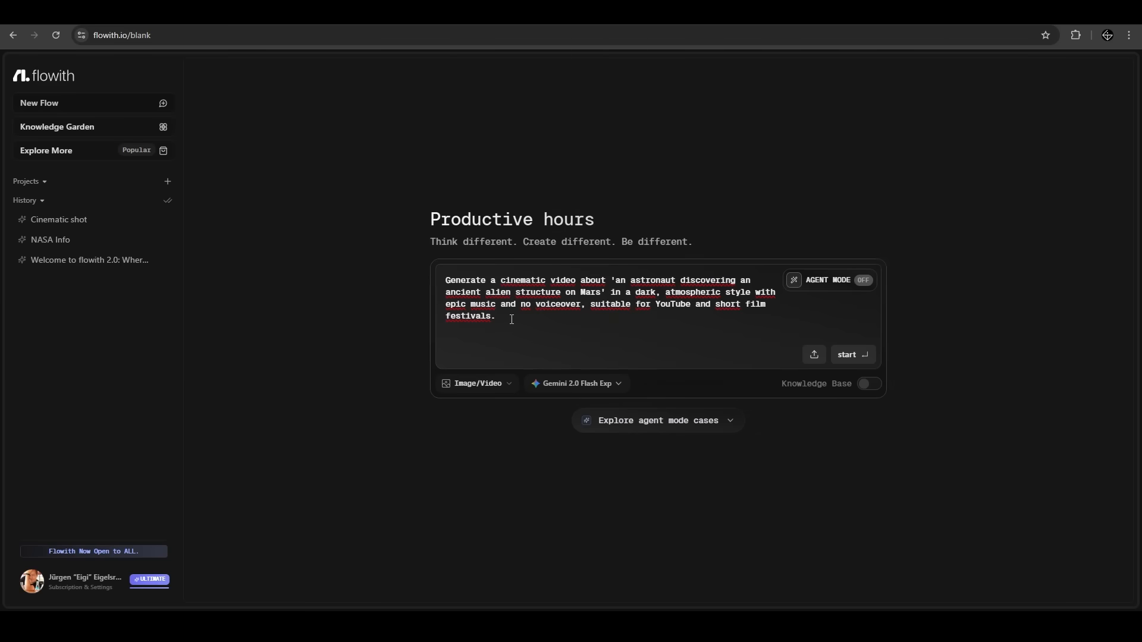
{"action": "mouse_move", "coordinate": [831, 280]}
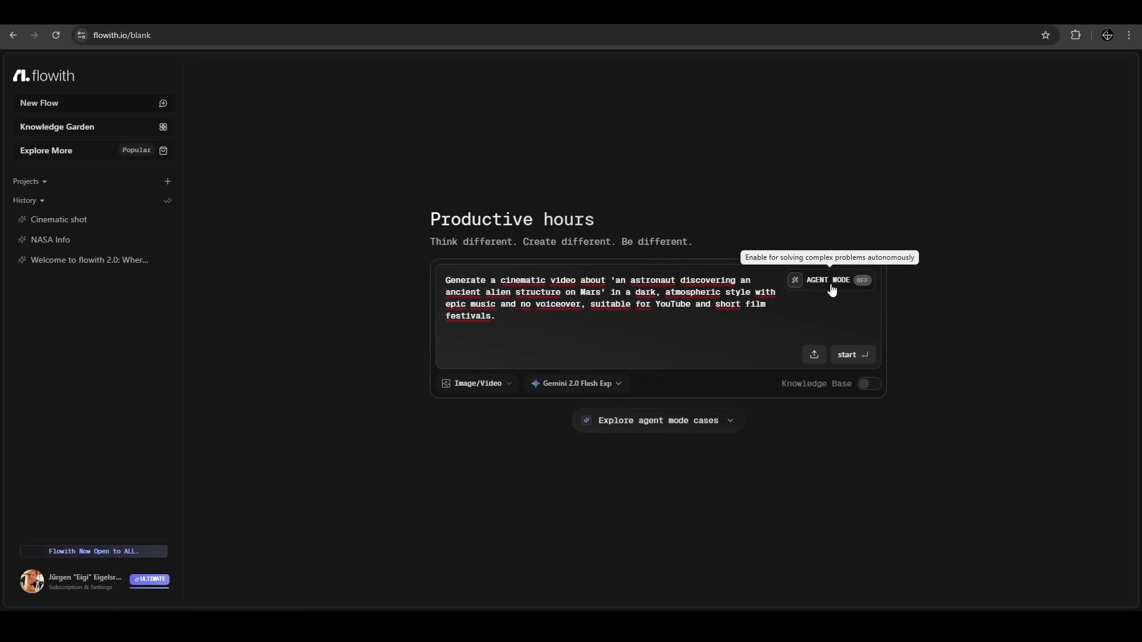
Enable Agent Mode, review the Generate Video capability, and submit the Mars video task
{"action": "left_click", "coordinate": [830, 279]}
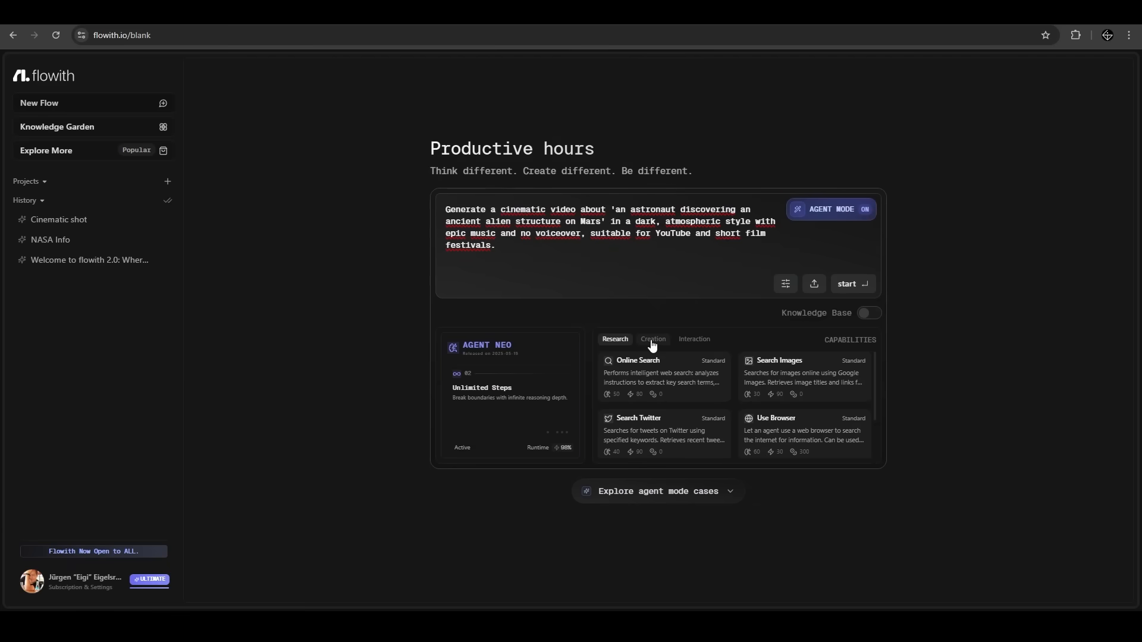
{"action": "left_click", "coordinate": [651, 339]}
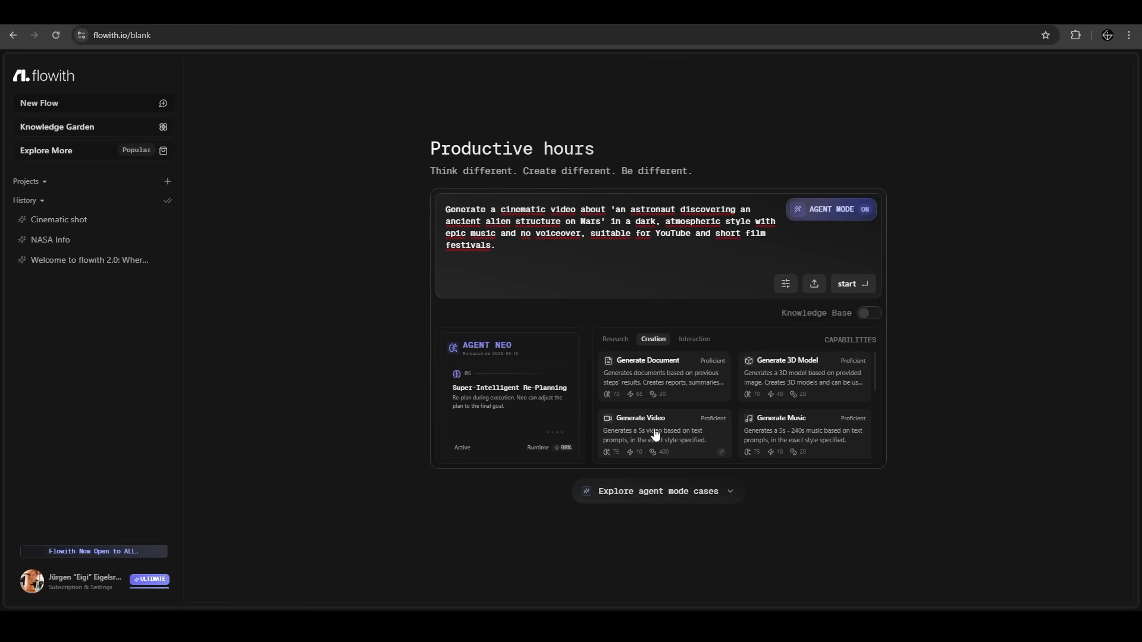
{"action": "left_click", "coordinate": [639, 418]}
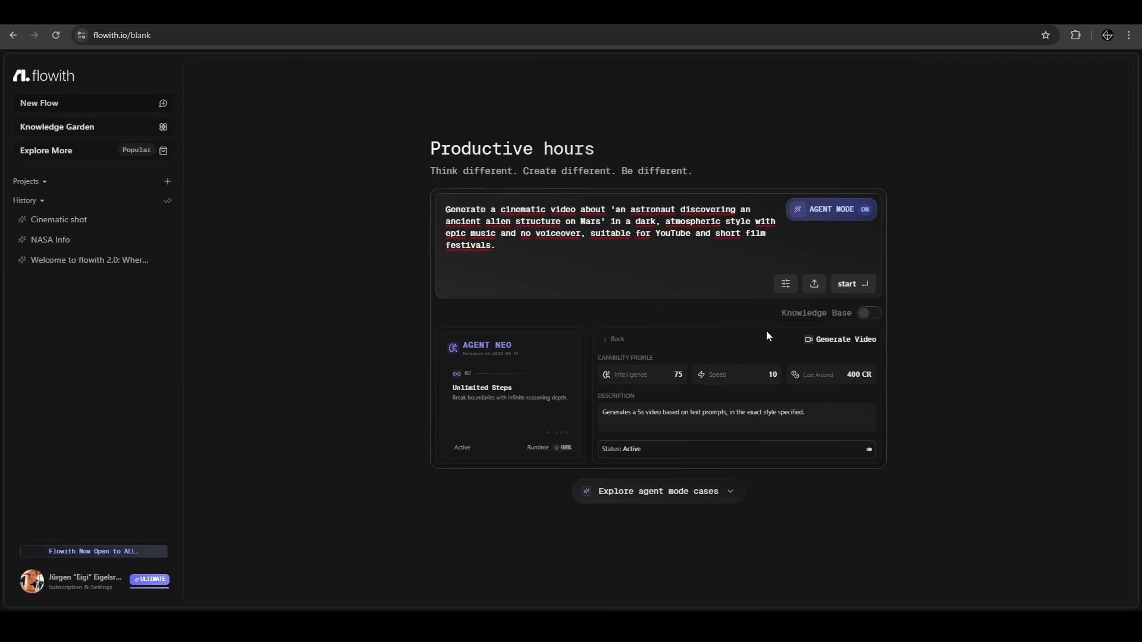
{"action": "left_click", "coordinate": [851, 284]}
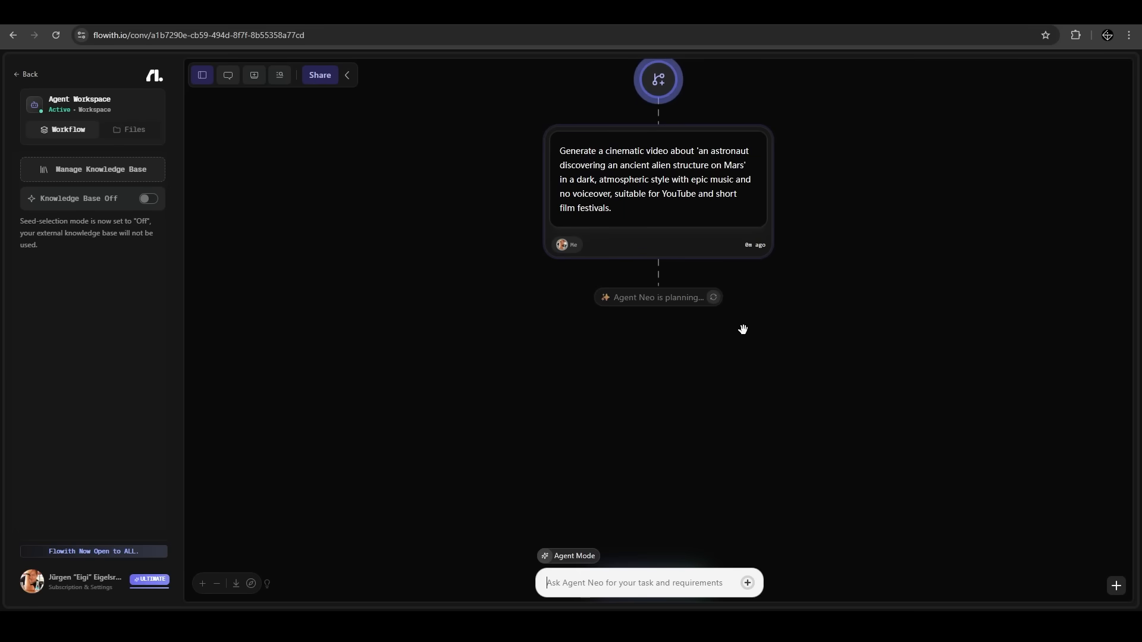
{"action": "mouse_move", "coordinate": [702, 318]}
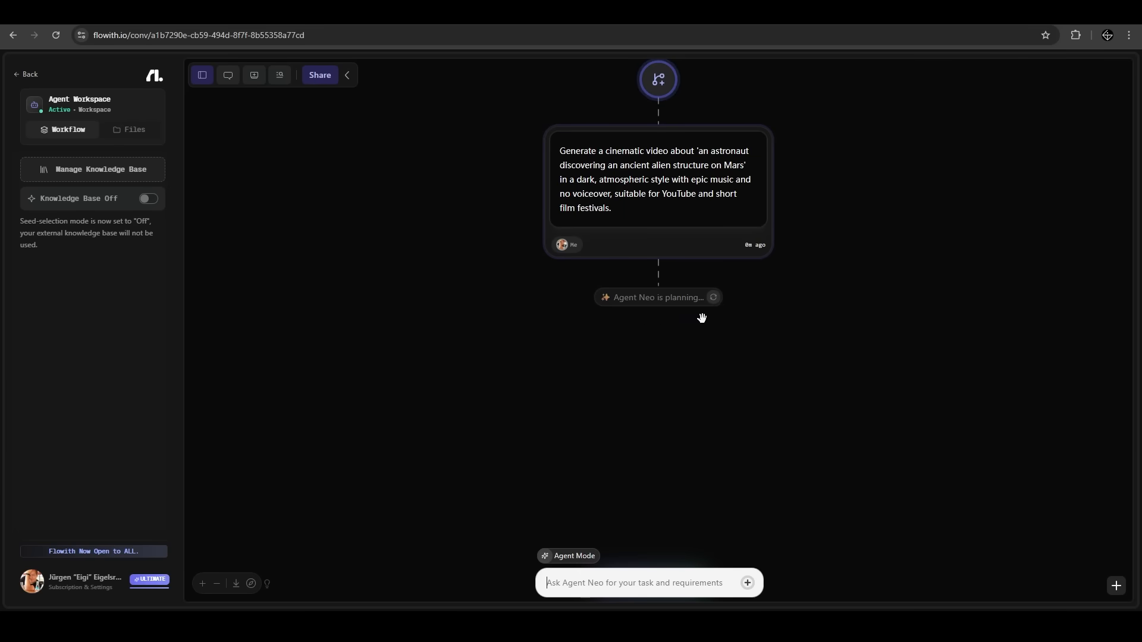
{"action": "mouse_move", "coordinate": [774, 292]}
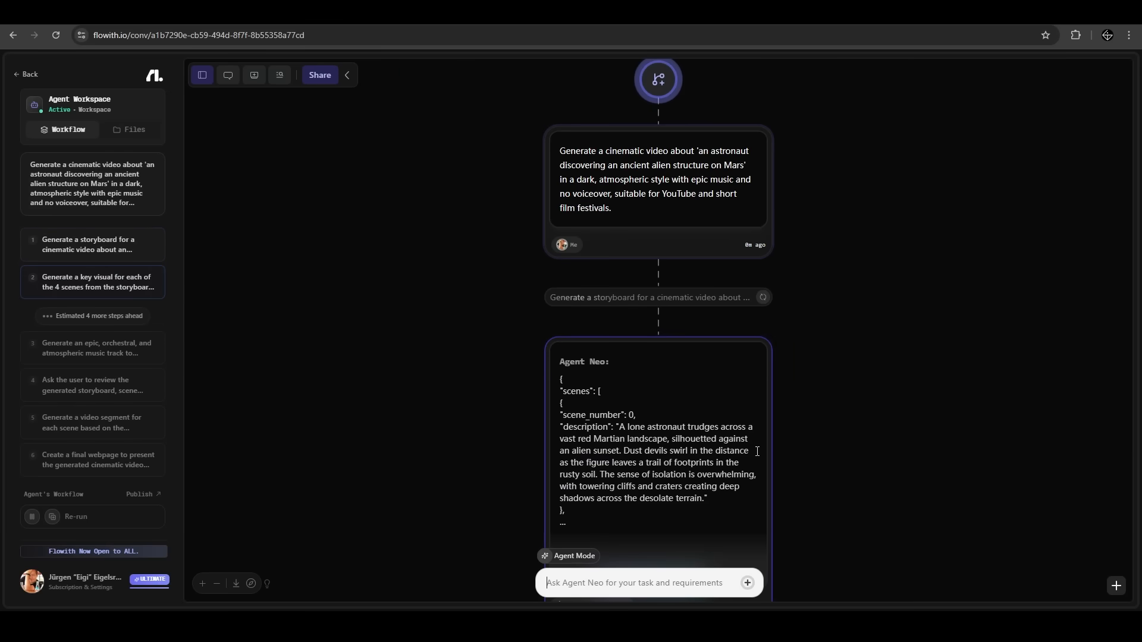
{"action": "mouse_move", "coordinate": [796, 420]}
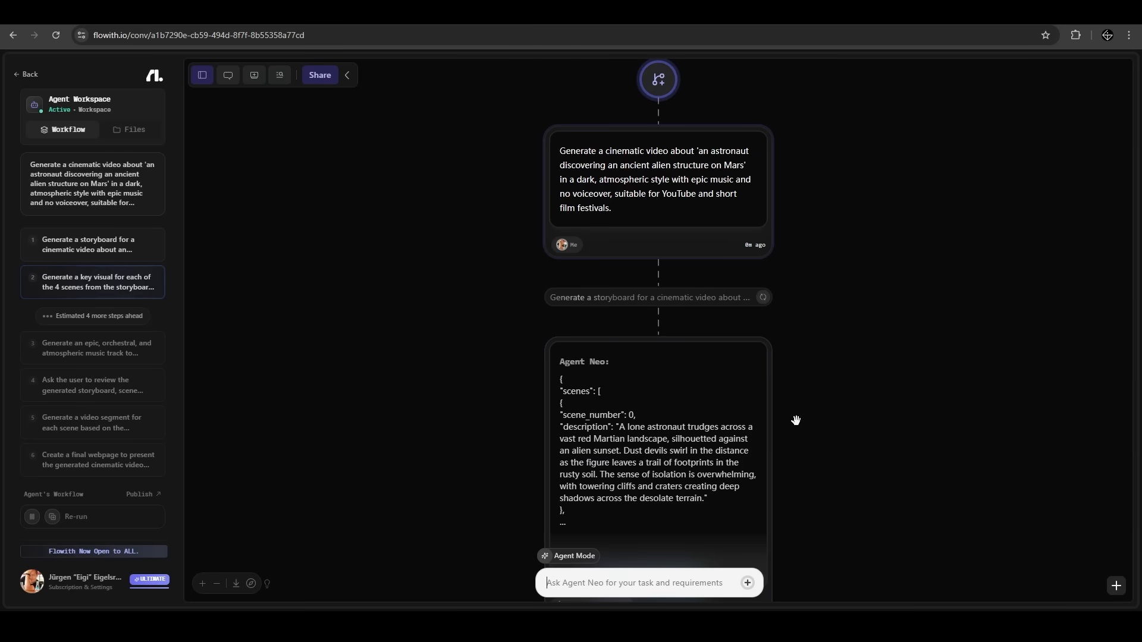
Scroll down the canvas to follow Agent Neo's six-step plan and scene storyboard
{"action": "scroll", "scroll_direction": "down", "scroll_amount": 3}
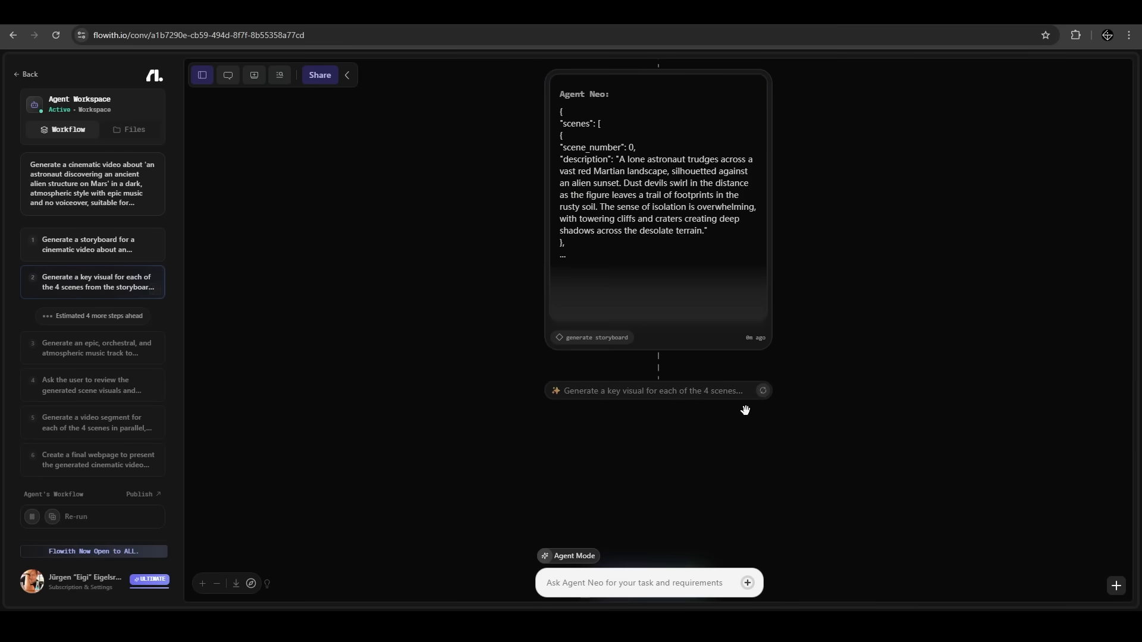
{"action": "mouse_move", "coordinate": [123, 354]}
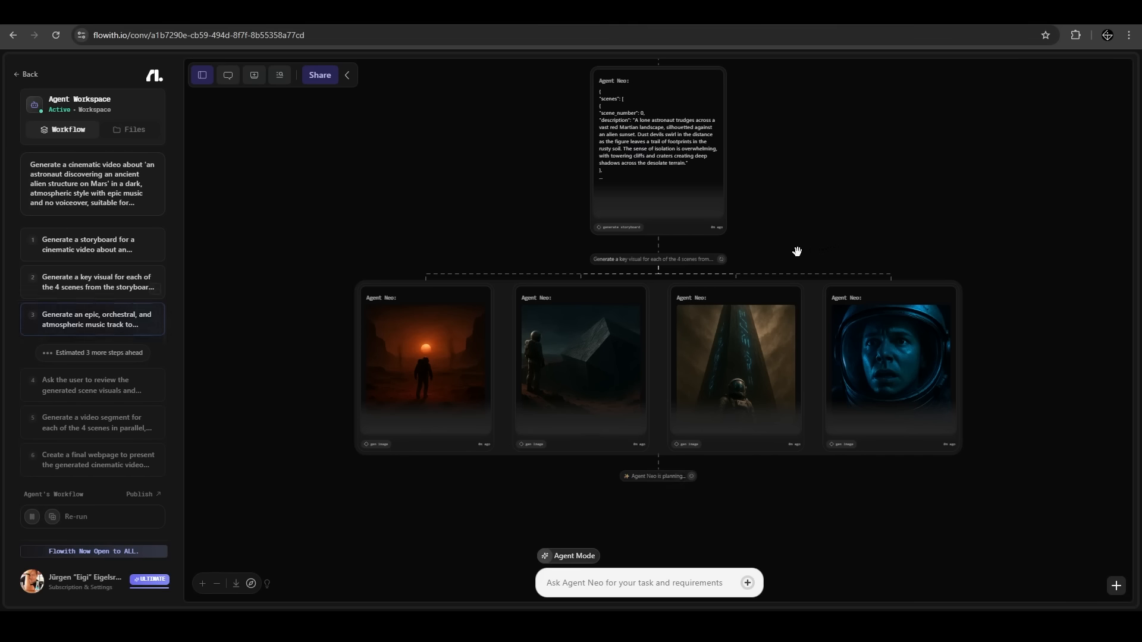
{"action": "mouse_move", "coordinate": [703, 273]}
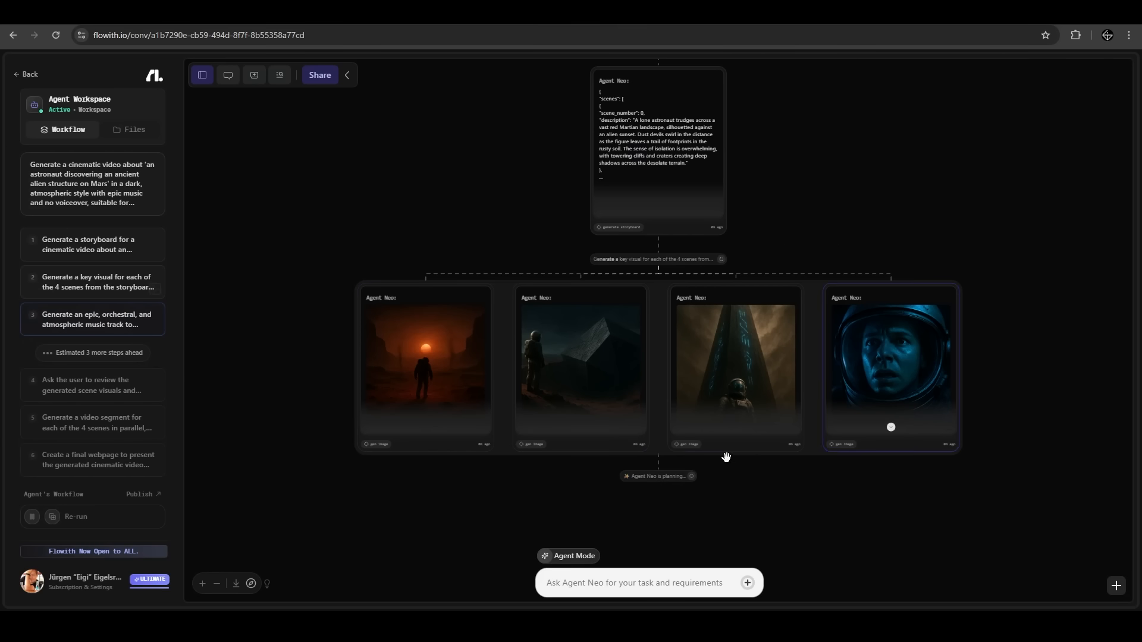
{"action": "mouse_move", "coordinate": [670, 500]}
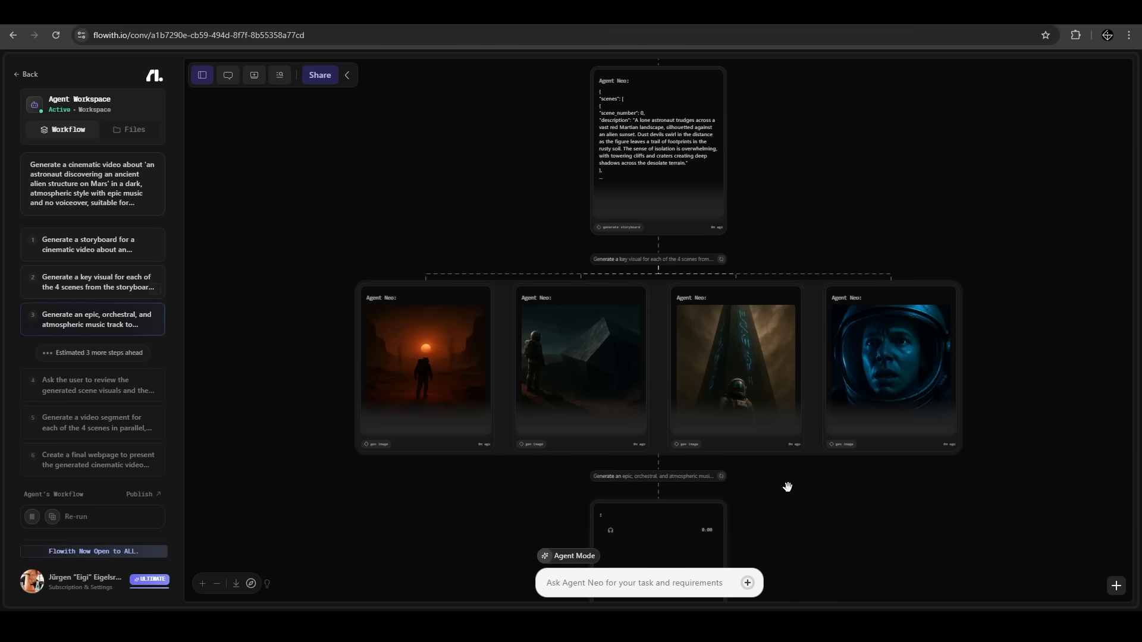
{"action": "mouse_move", "coordinate": [784, 493]}
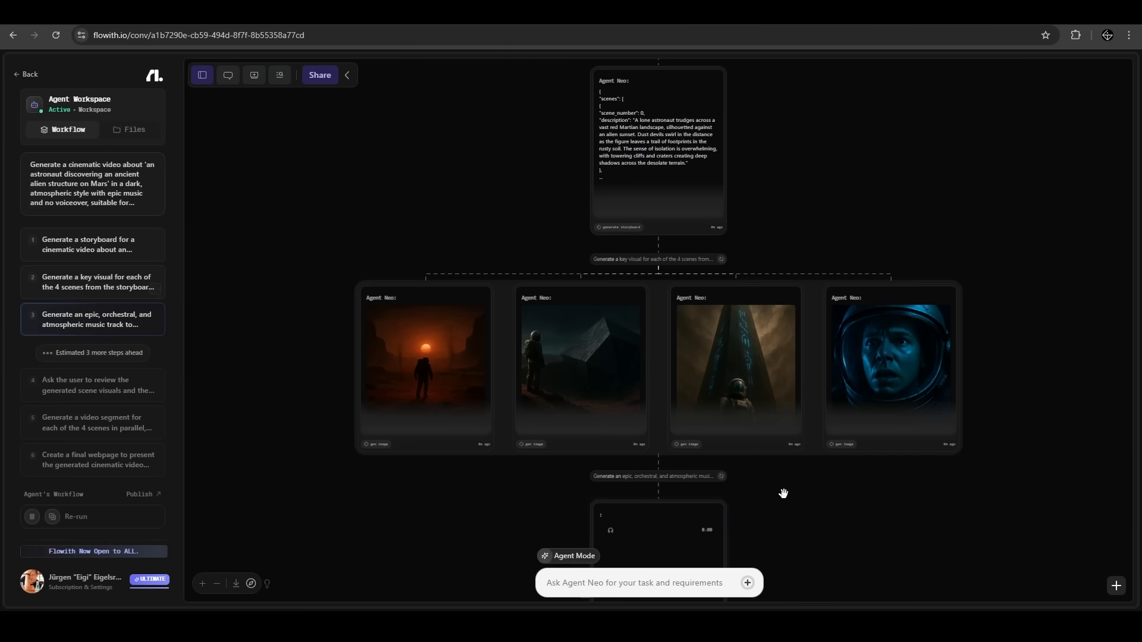
Scroll the canvas to watch the four scene images, the music, and the final 'The Anomaly' webpage
{"action": "scroll", "scroll_direction": "down", "scroll_amount": 3}
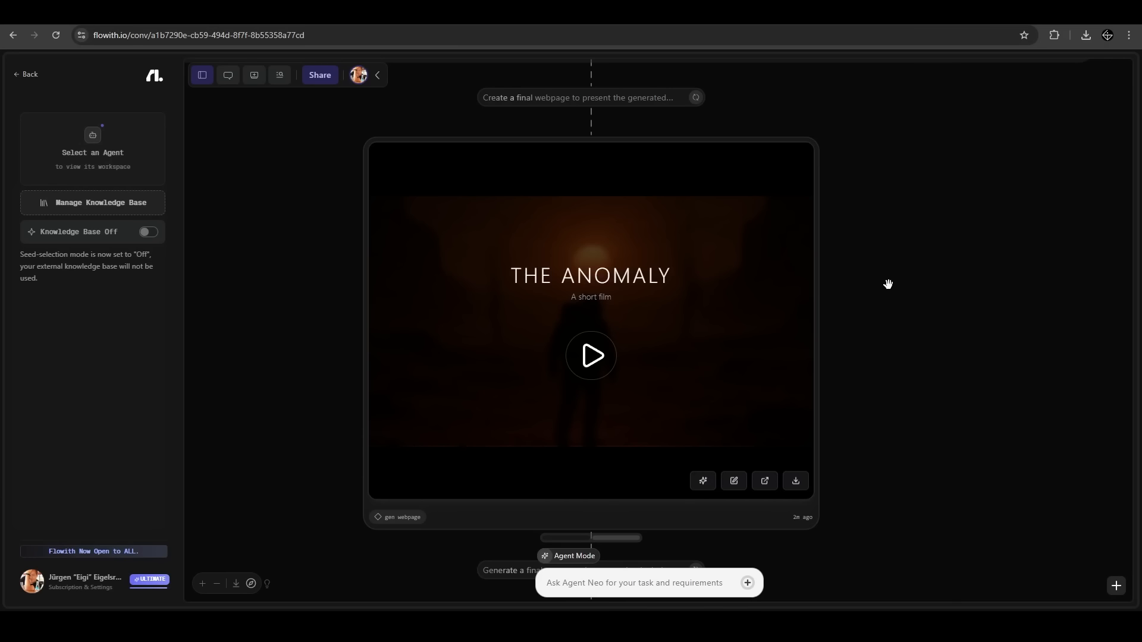
{"action": "mouse_move", "coordinate": [870, 273]}
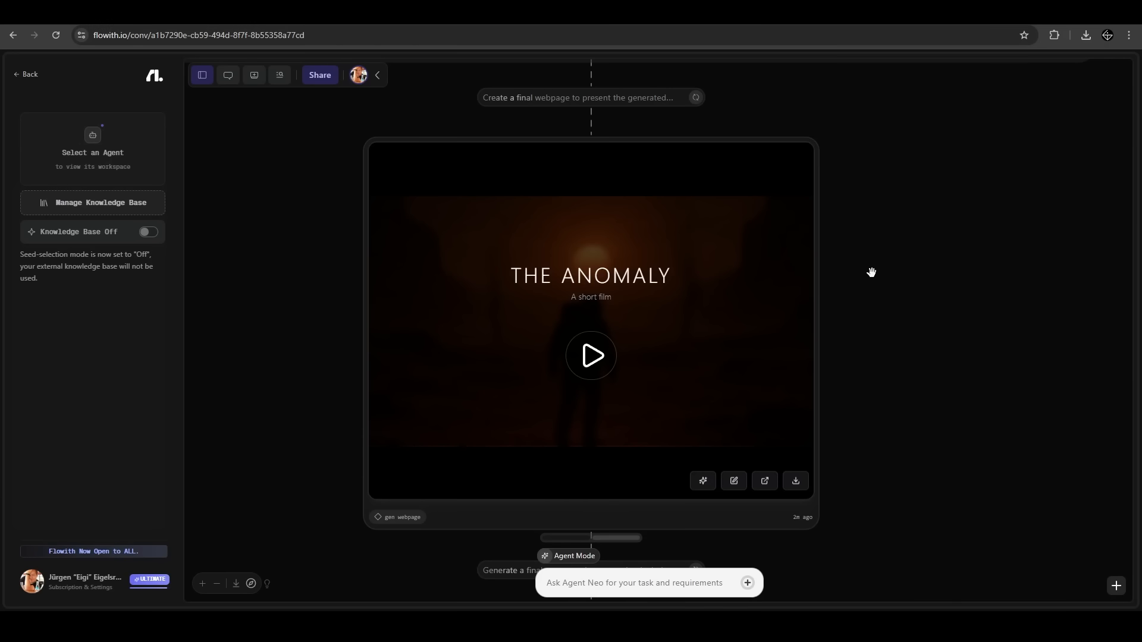
{"action": "mouse_move", "coordinate": [770, 515]}
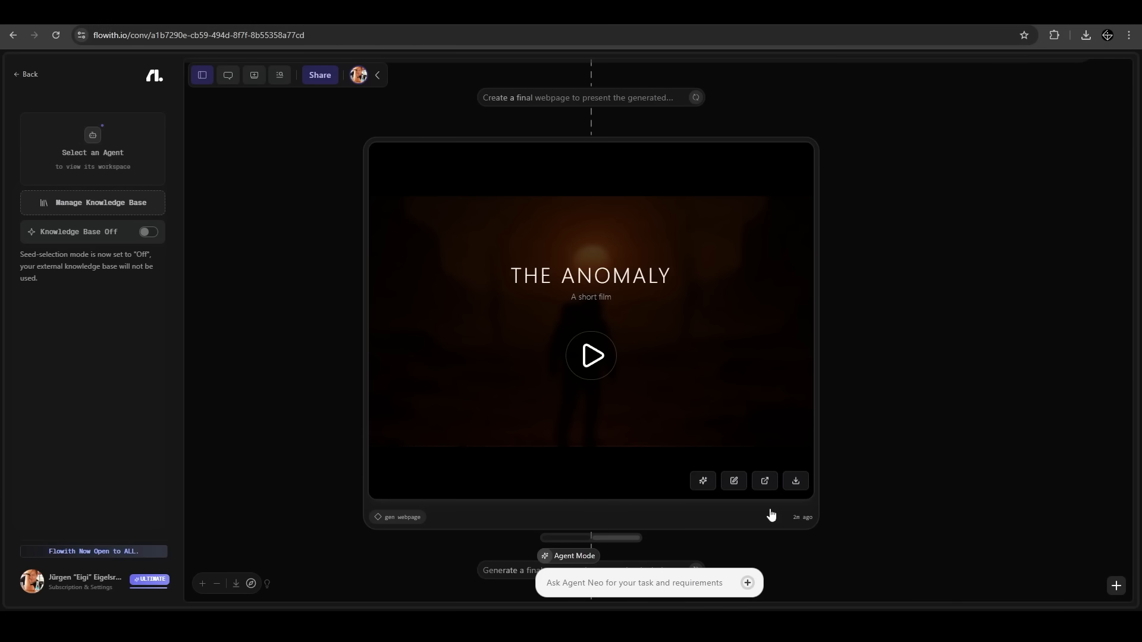
Leave The Anomaly film webpage and return to Flowith's start page
{"action": "left_click", "coordinate": [28, 74]}
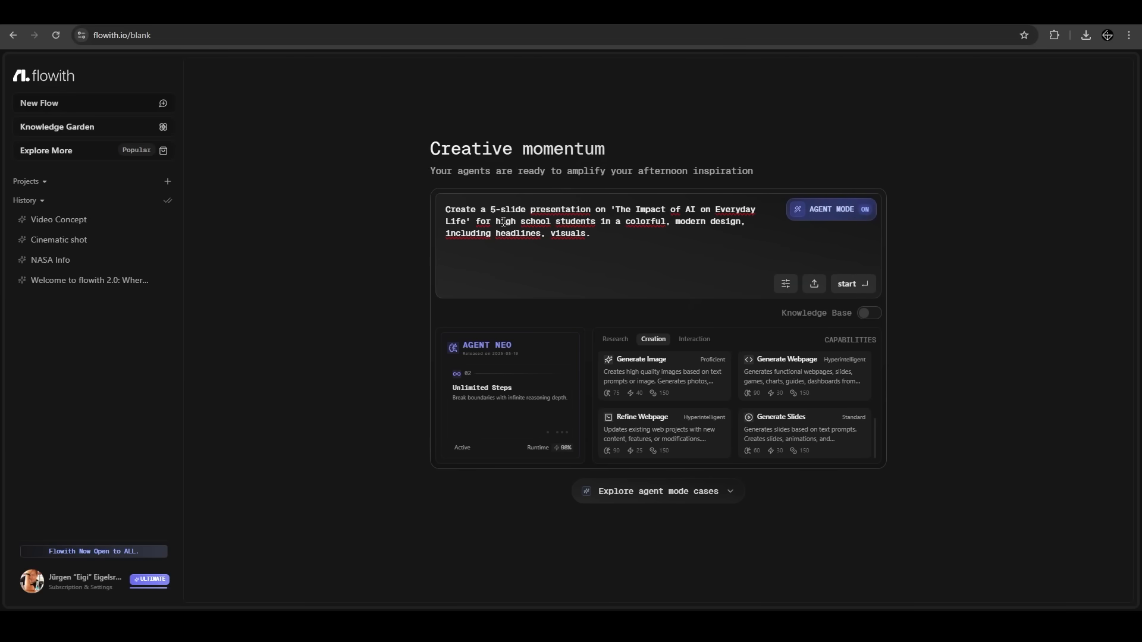
{"action": "mouse_move", "coordinate": [659, 215]}
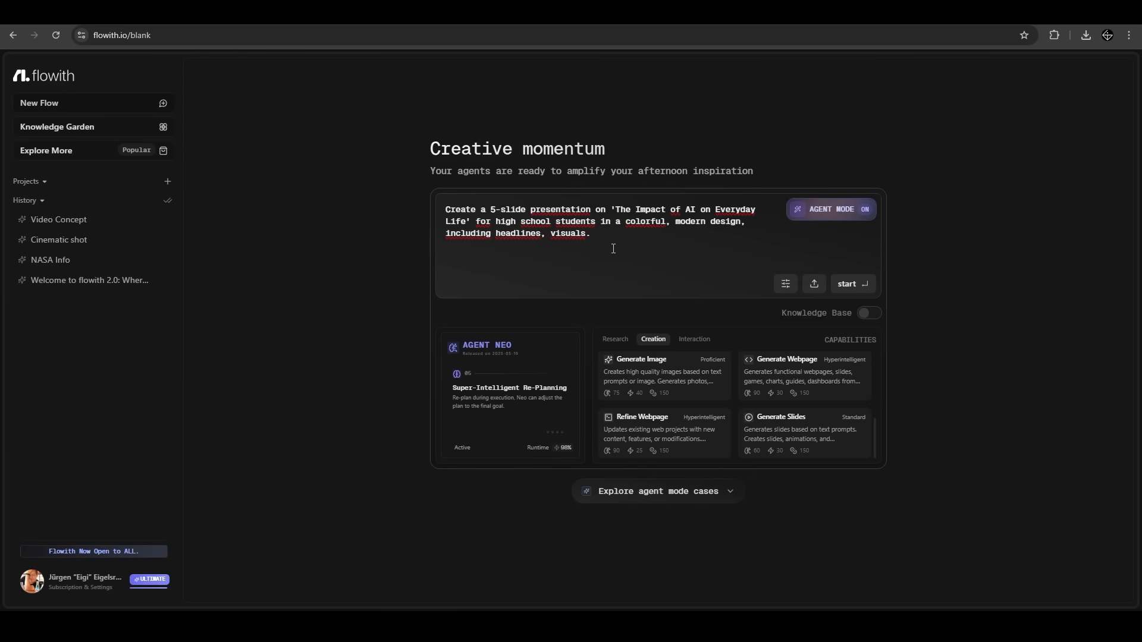
Submit the 5-slide 'The Impact of AI on Everyday Life' presentation request to Agent Neo
{"action": "left_click", "coordinate": [850, 283]}
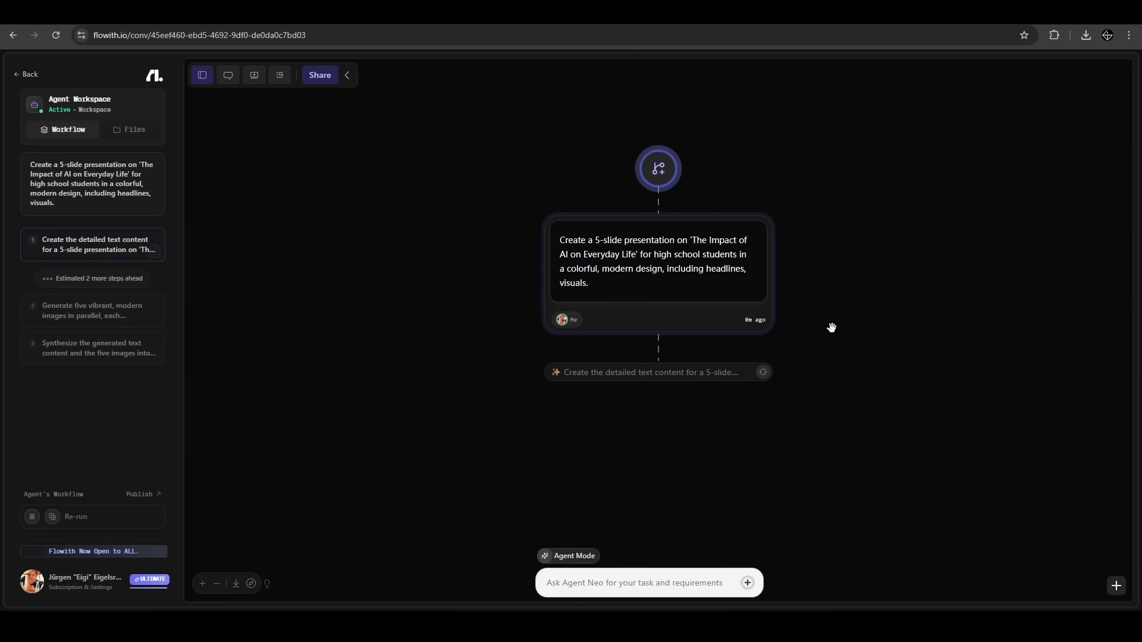
{"action": "mouse_move", "coordinate": [696, 423]}
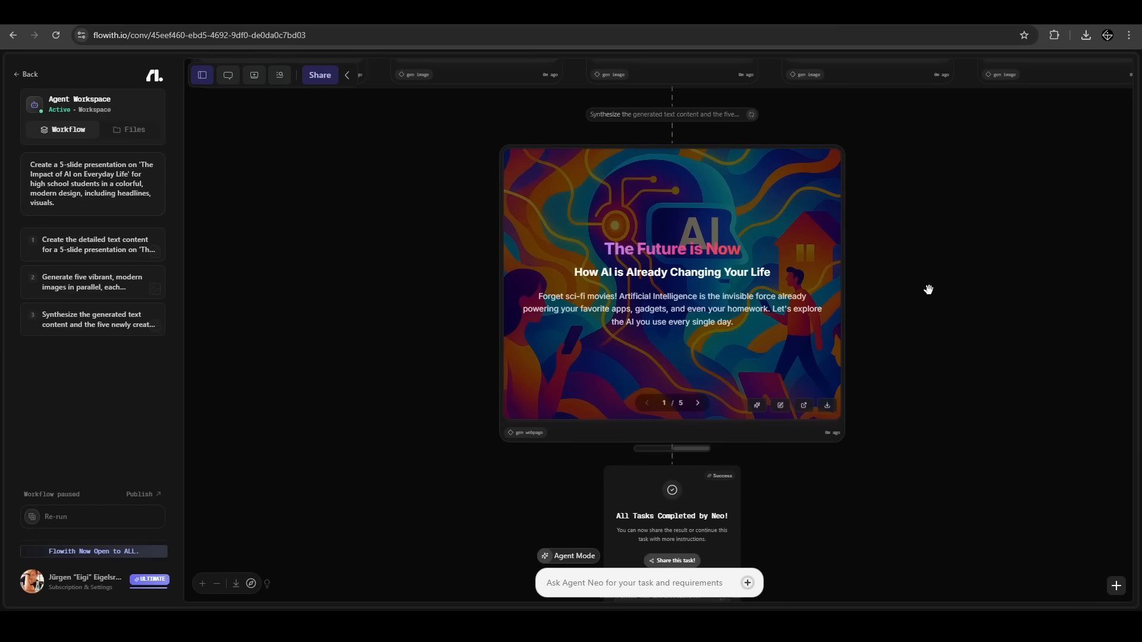
{"action": "mouse_move", "coordinate": [896, 283]}
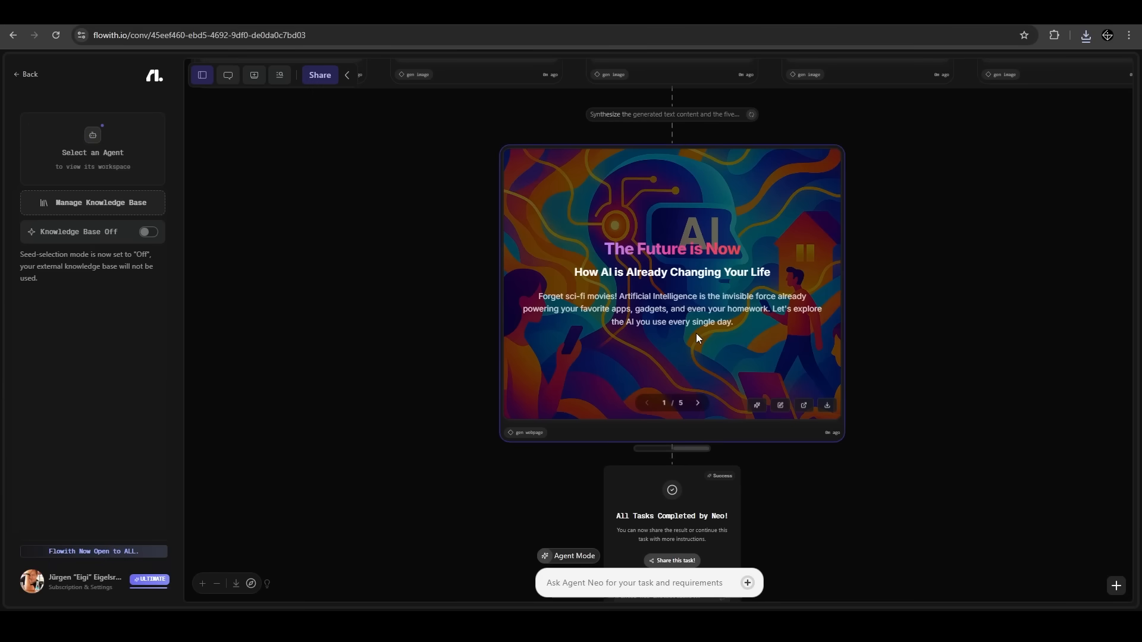
{"action": "mouse_move", "coordinate": [721, 307]}
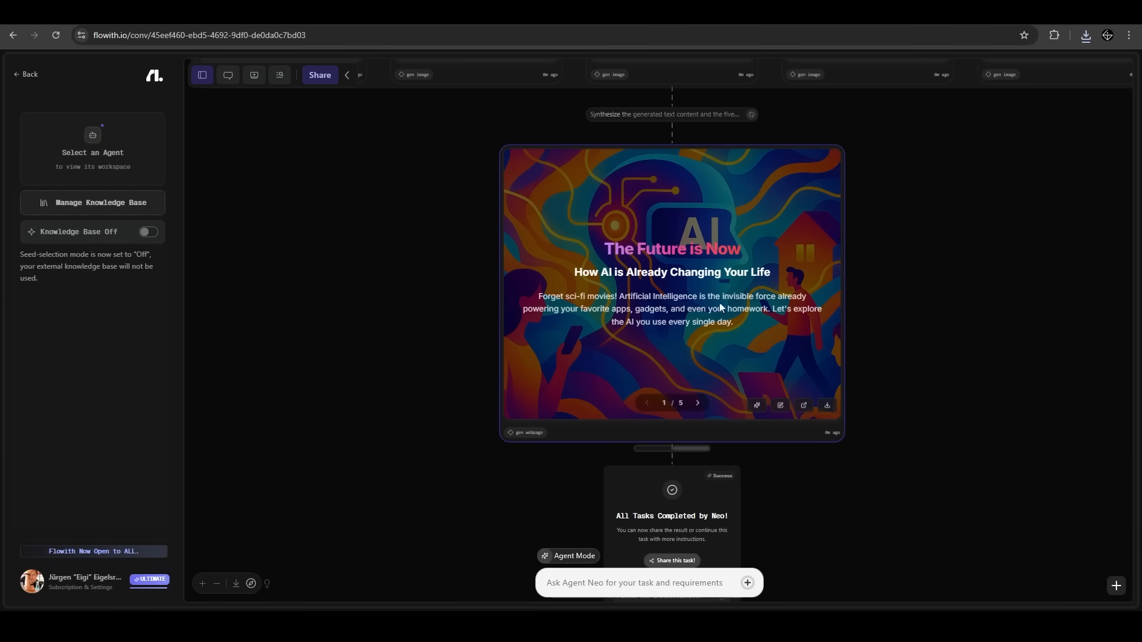
Page through the generated AI presentation slides to the final slide, then return home
{"action": "left_click", "coordinate": [697, 403]}
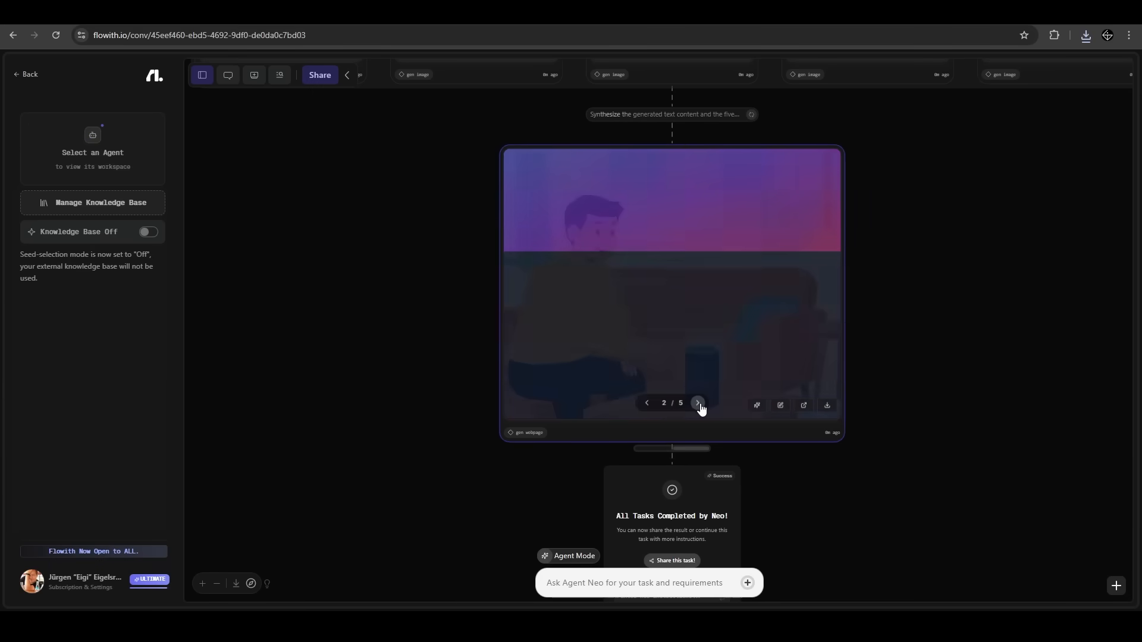
{"action": "left_click", "coordinate": [697, 405]}
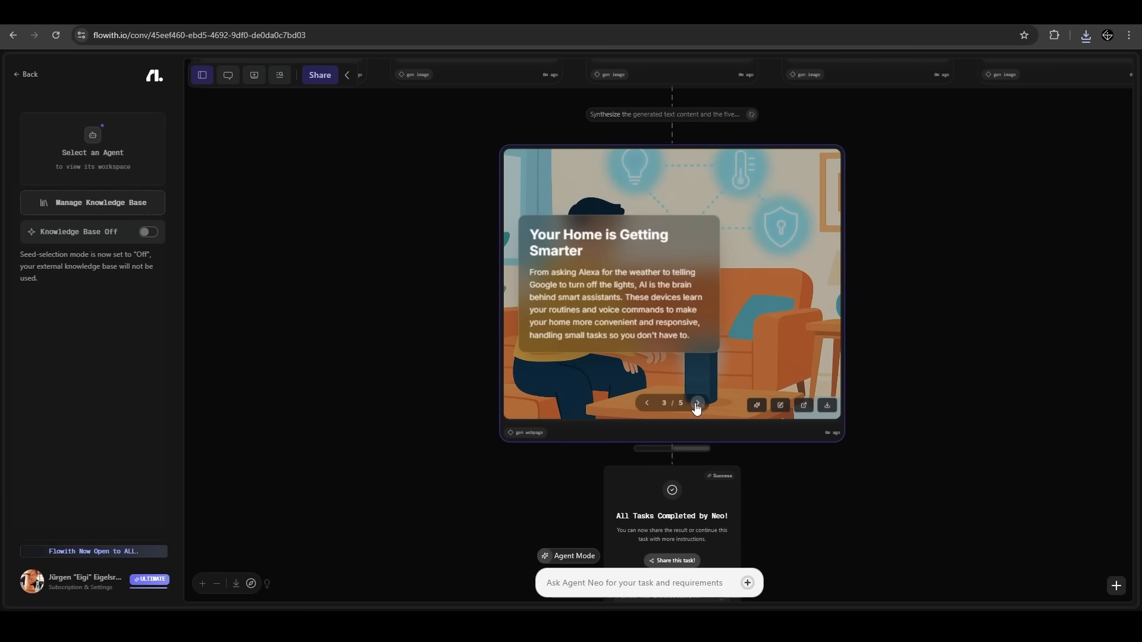
{"action": "left_click", "coordinate": [695, 405]}
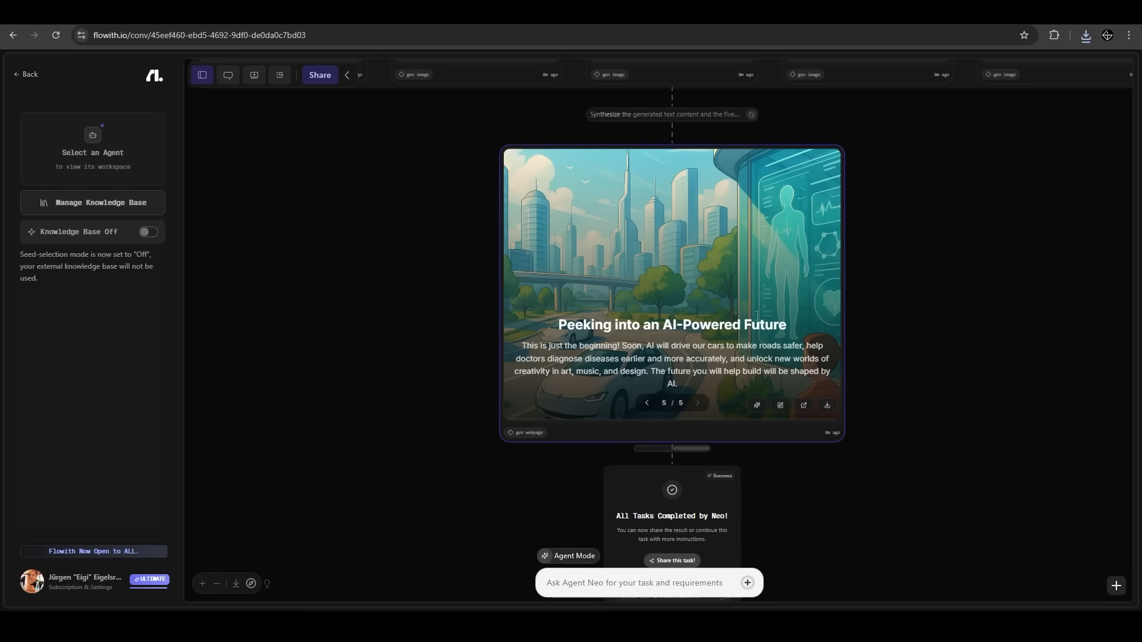
{"action": "left_click", "coordinate": [26, 74]}
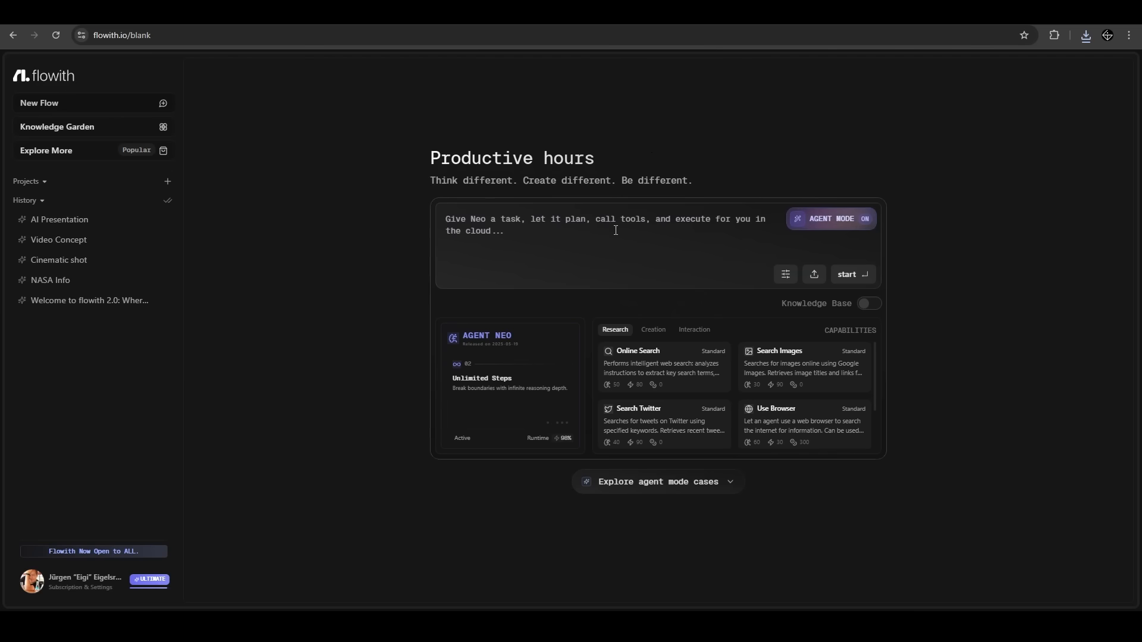
{"action": "mouse_move", "coordinate": [664, 165]}
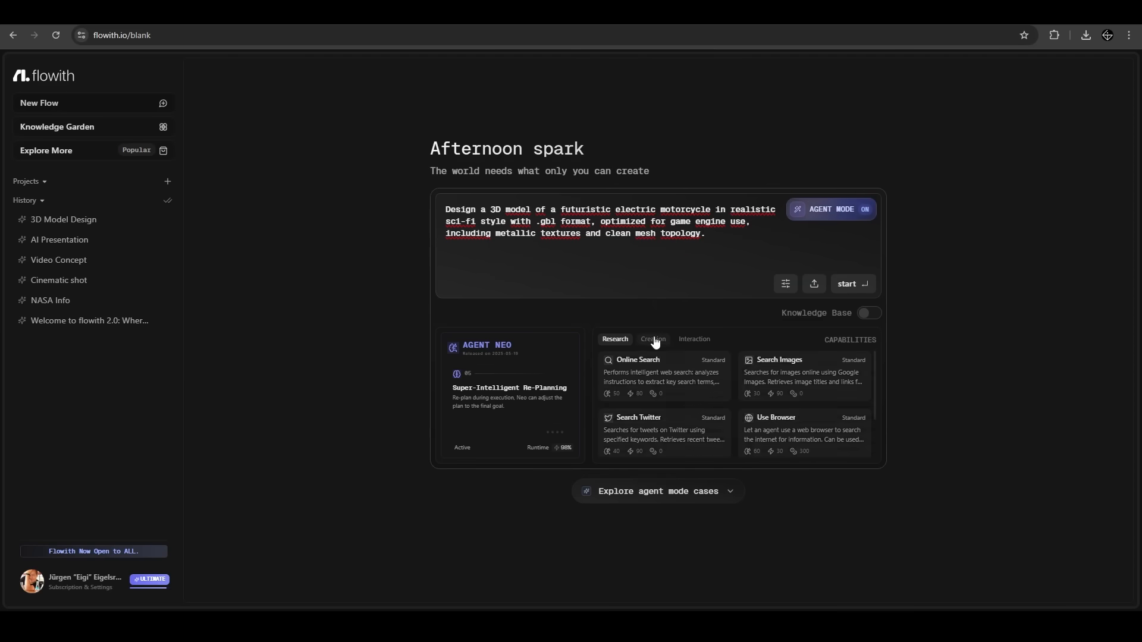
Check the Generate 3D Model capability and submit the futuristic electric motorcycle .glb request
{"action": "left_click", "coordinate": [651, 340]}
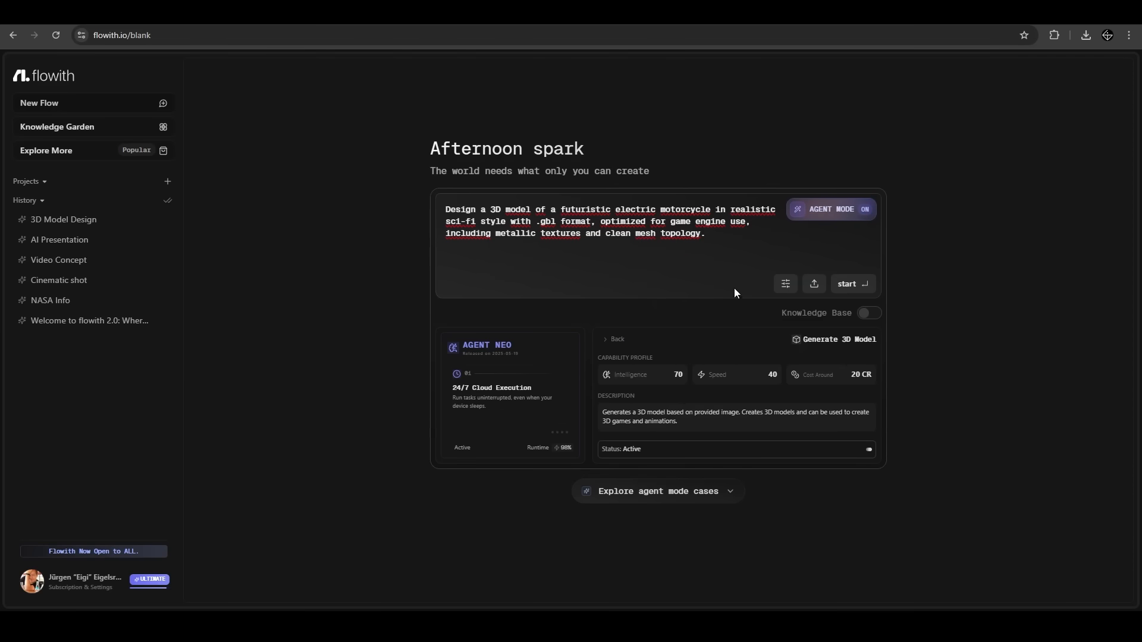
{"action": "mouse_move", "coordinate": [922, 292]}
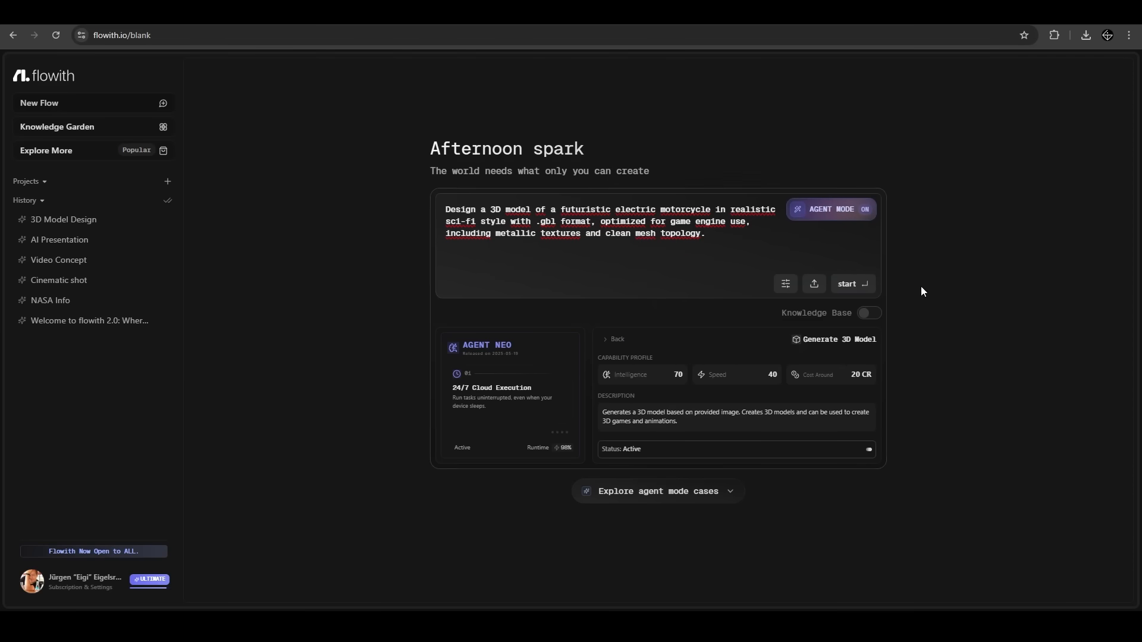
{"action": "left_click", "coordinate": [850, 283]}
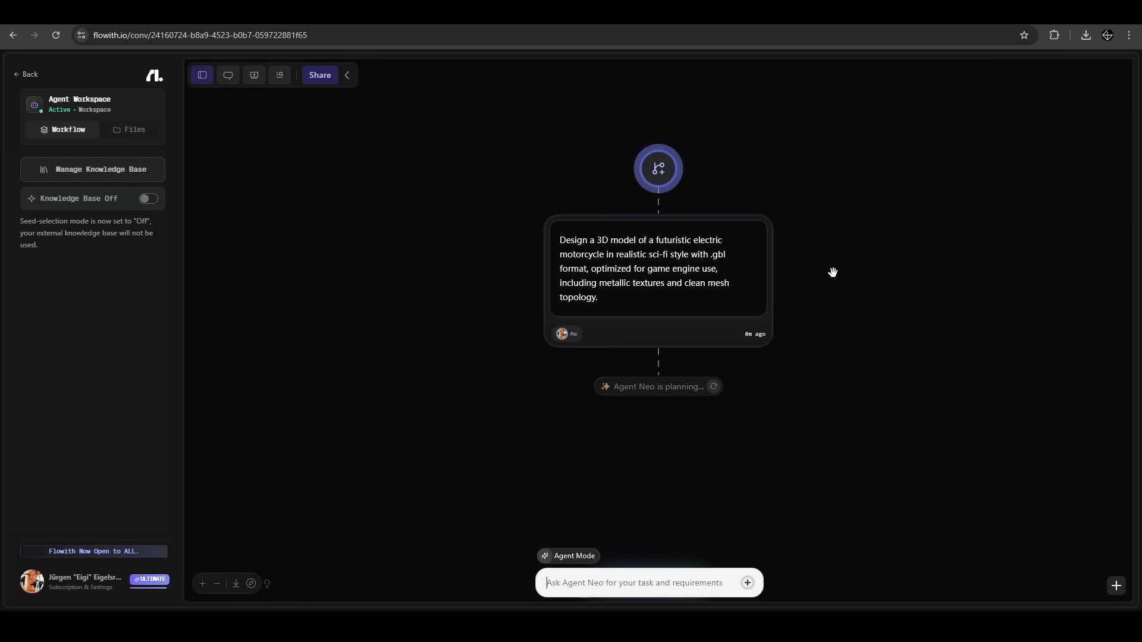
{"action": "mouse_move", "coordinate": [667, 417]}
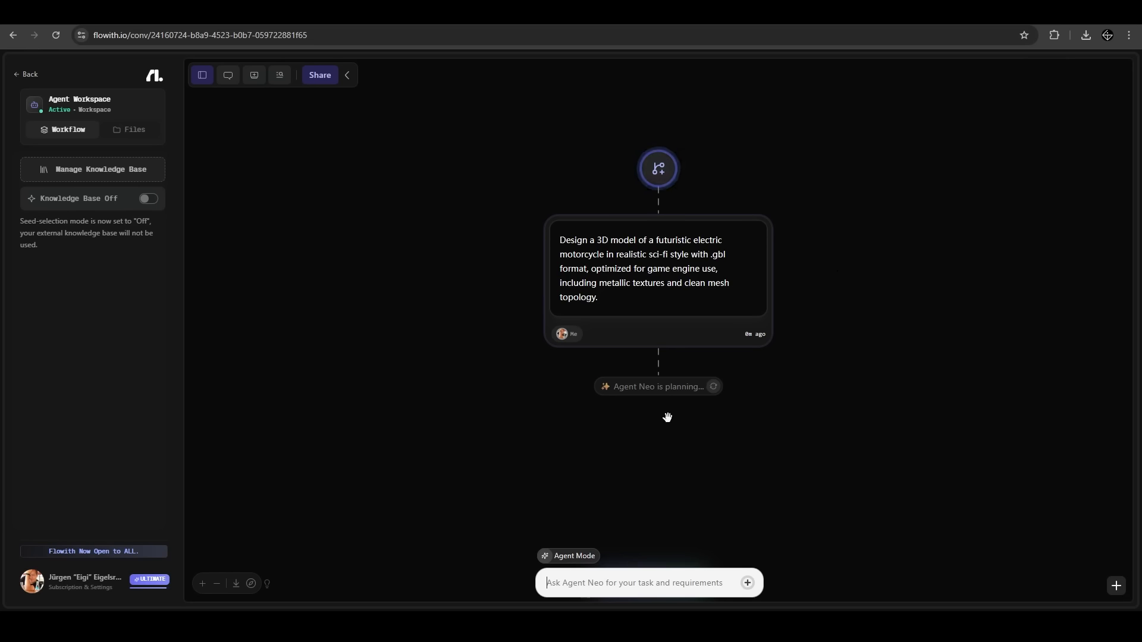
{"action": "mouse_move", "coordinate": [698, 441]}
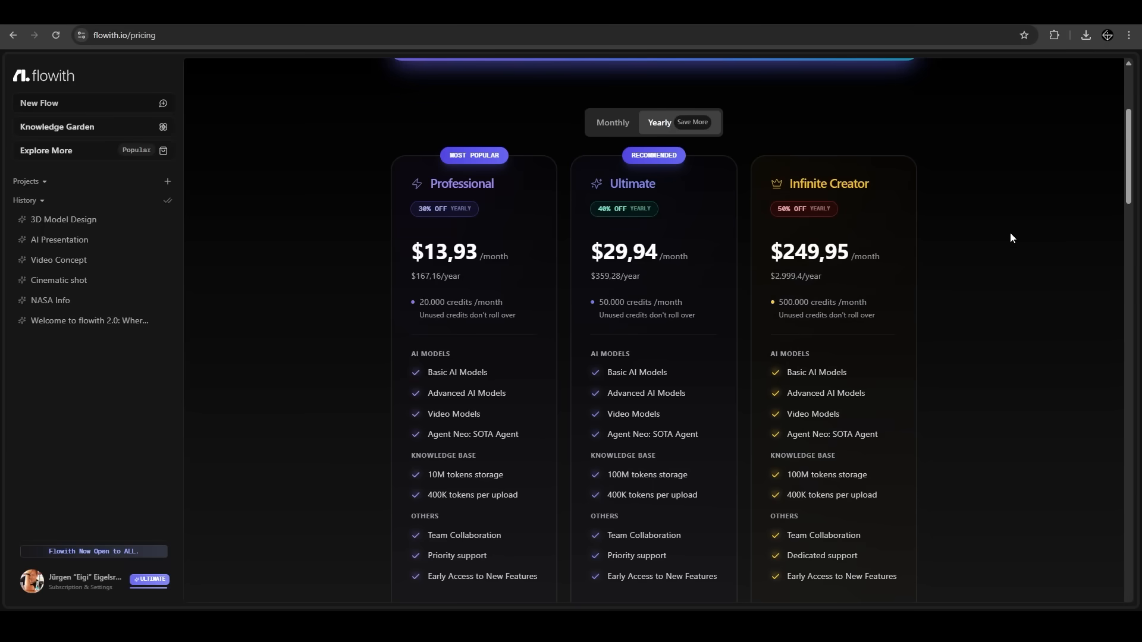
{"action": "mouse_move", "coordinate": [1005, 227]}
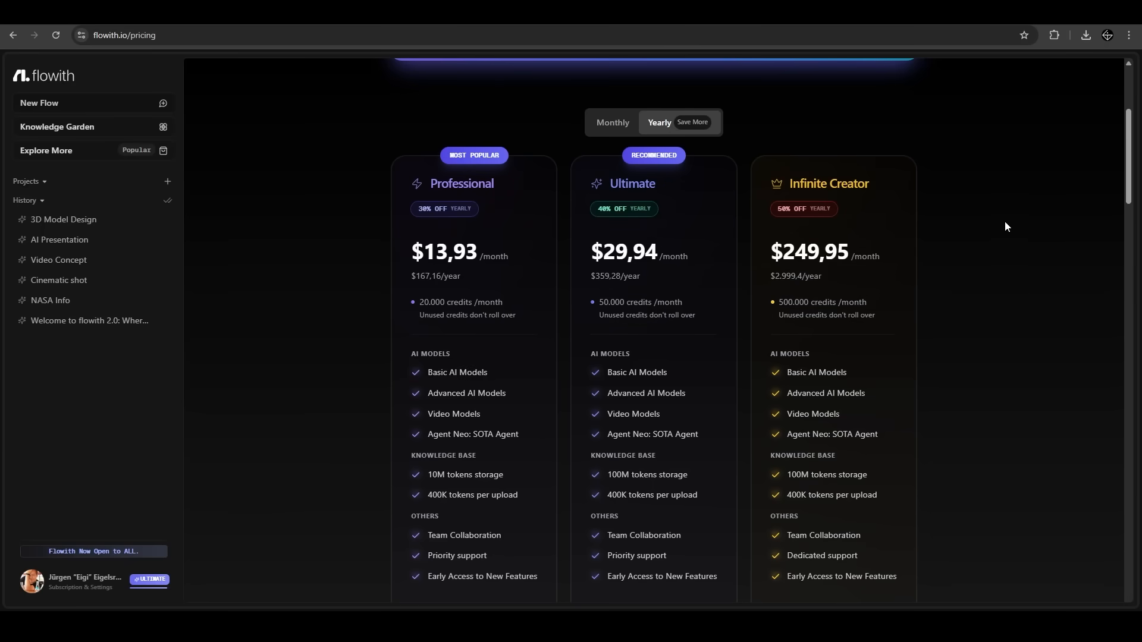
{"action": "mouse_move", "coordinate": [357, 361]}
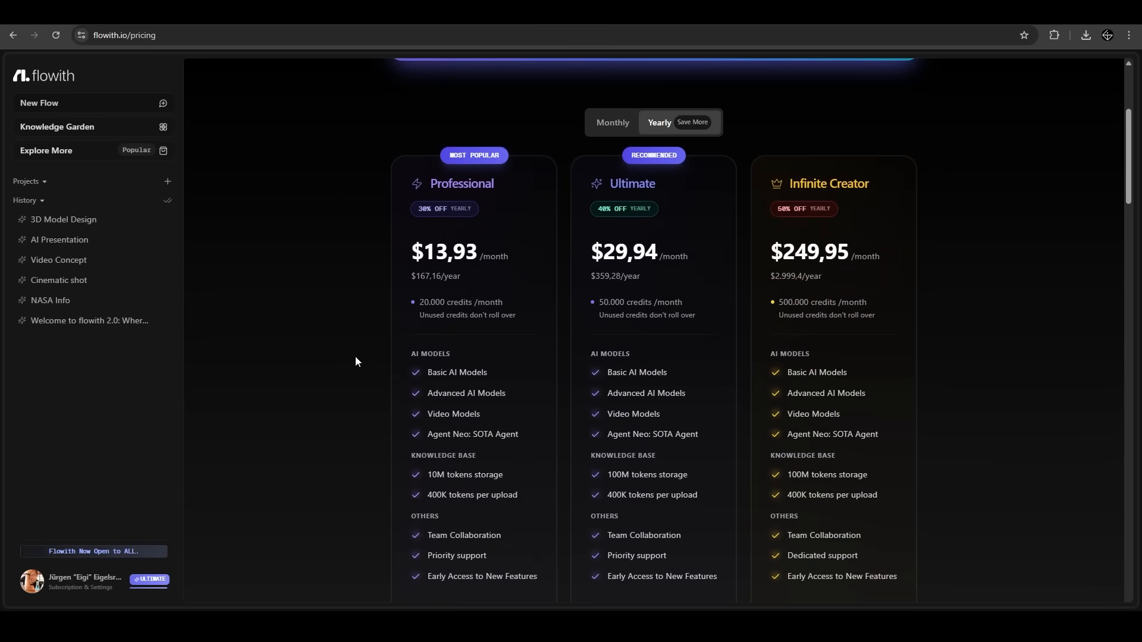
{"action": "mouse_move", "coordinate": [382, 459]}
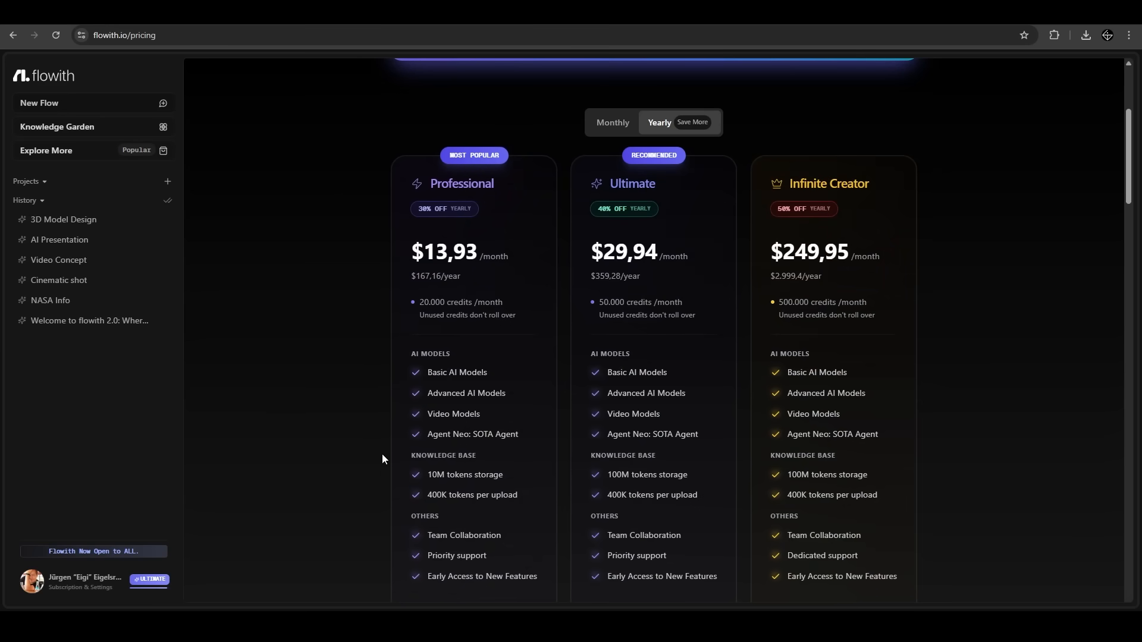
{"action": "mouse_move", "coordinate": [370, 447]}
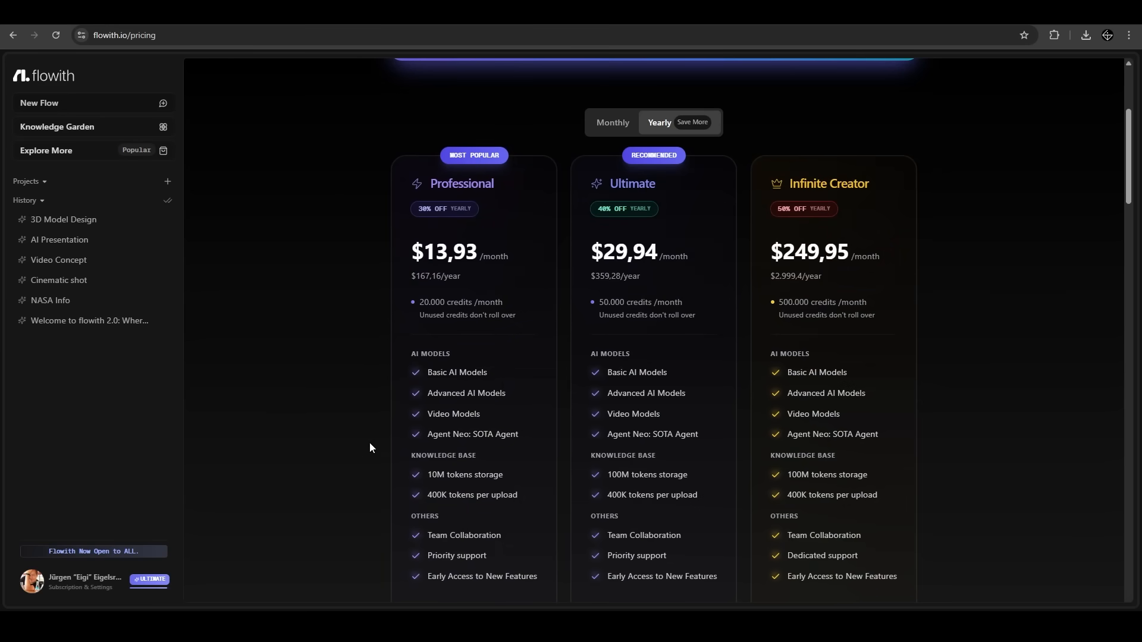
{"action": "mouse_move", "coordinate": [387, 272]}
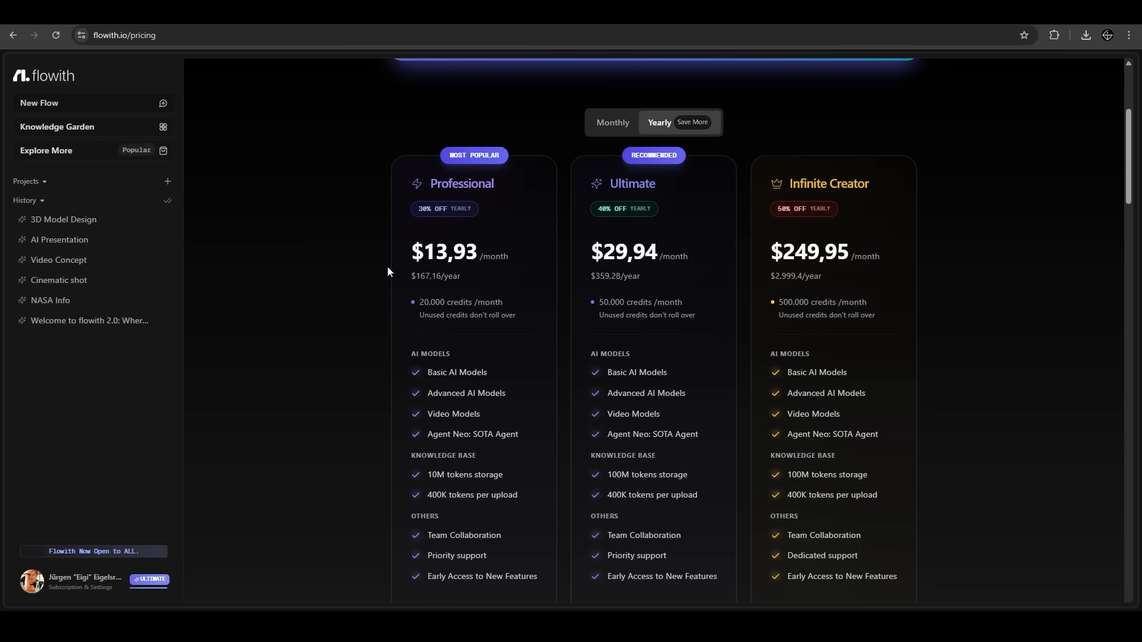
{"action": "mouse_move", "coordinate": [388, 316]}
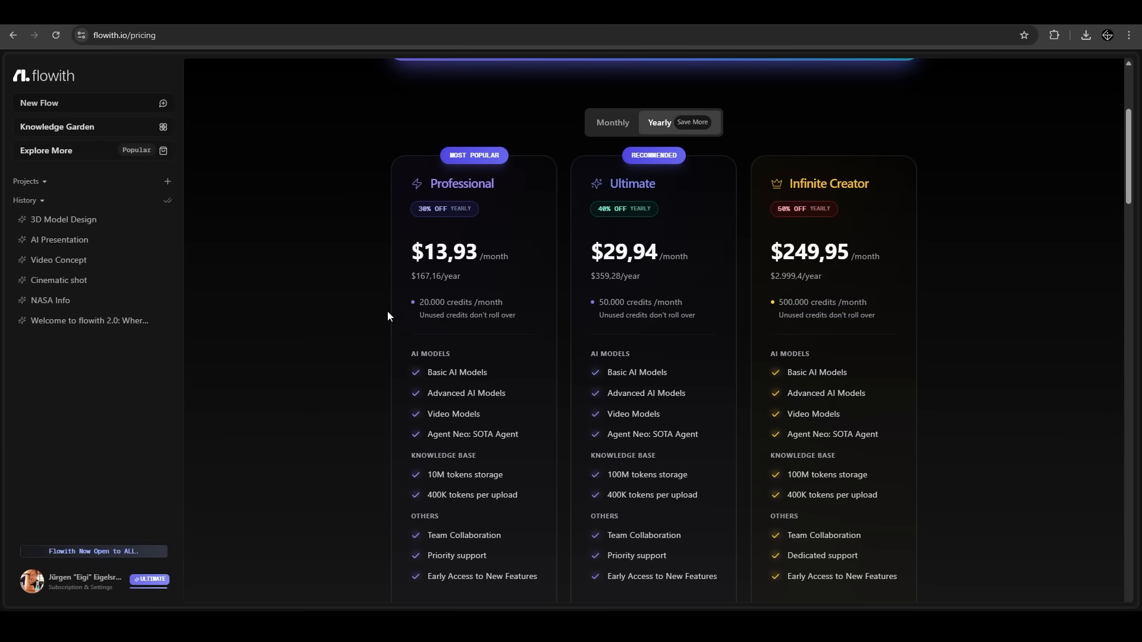